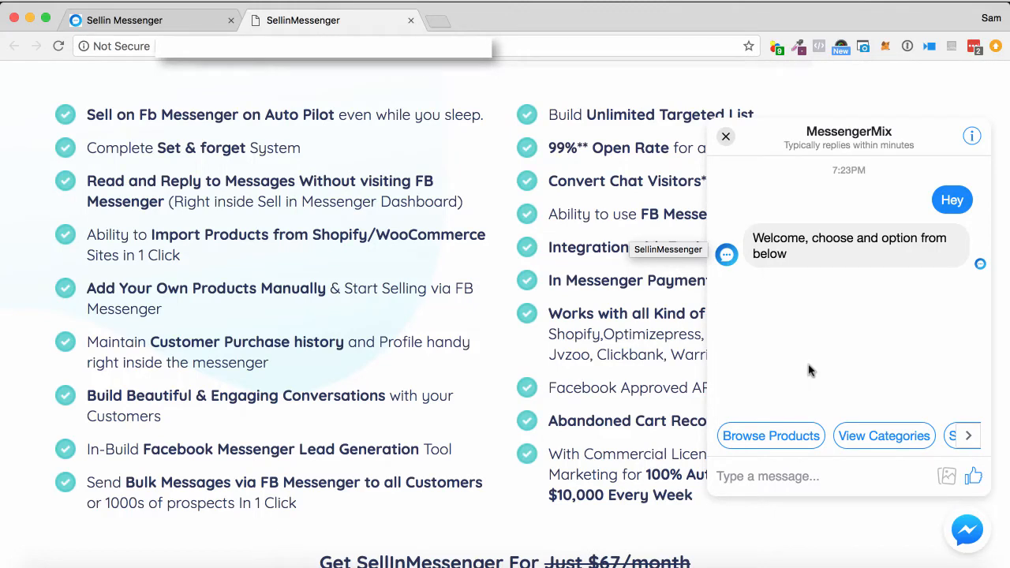
pyautogui.moveTo(844, 372)
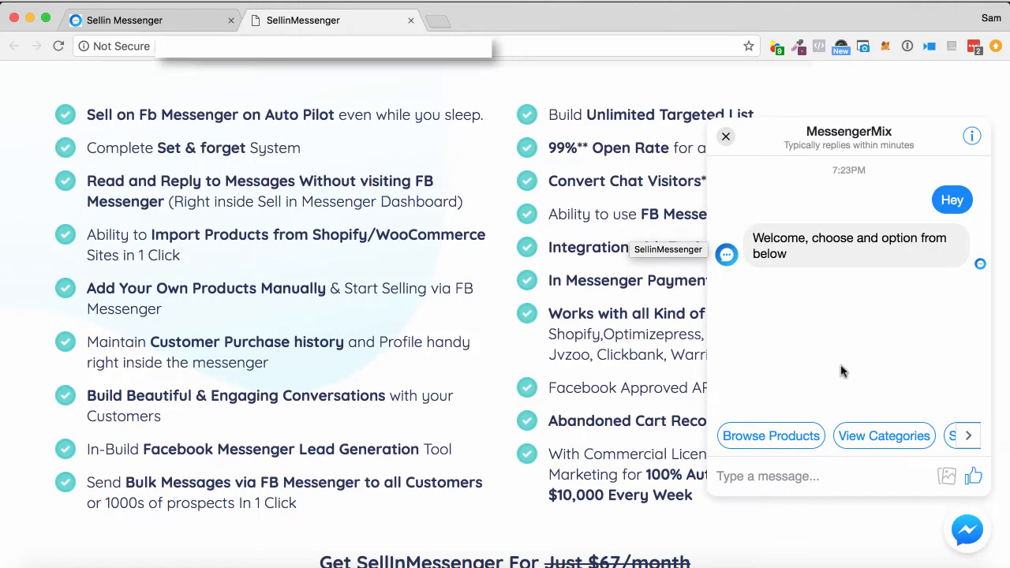
pyautogui.moveTo(755, 418)
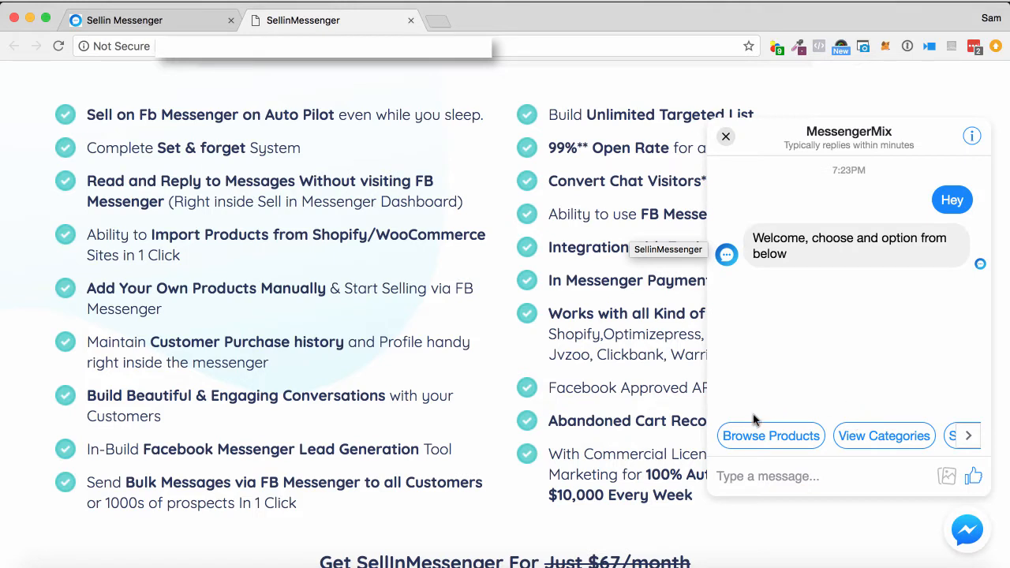
pyautogui.moveTo(820, 452)
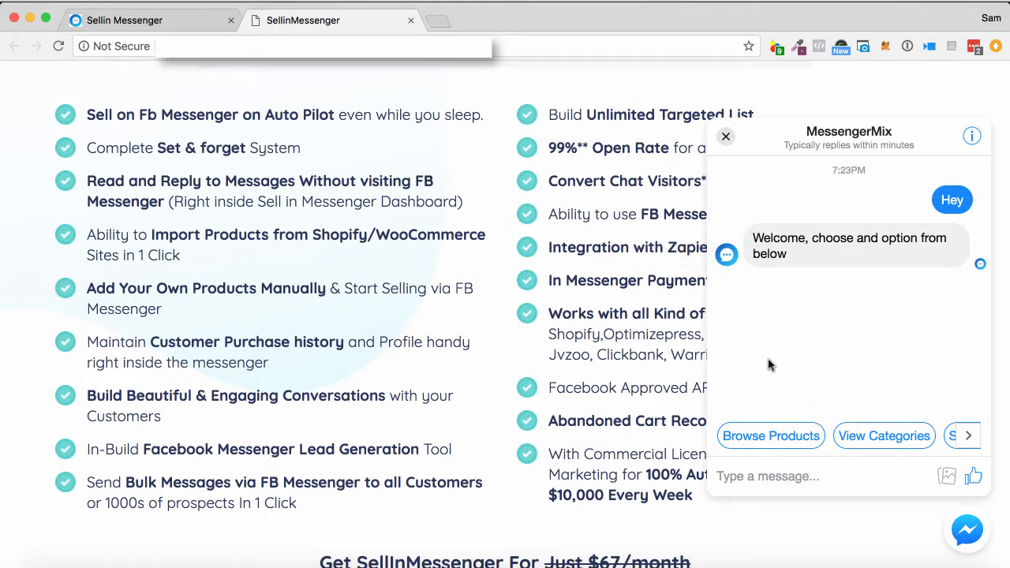
pyautogui.moveTo(783, 417)
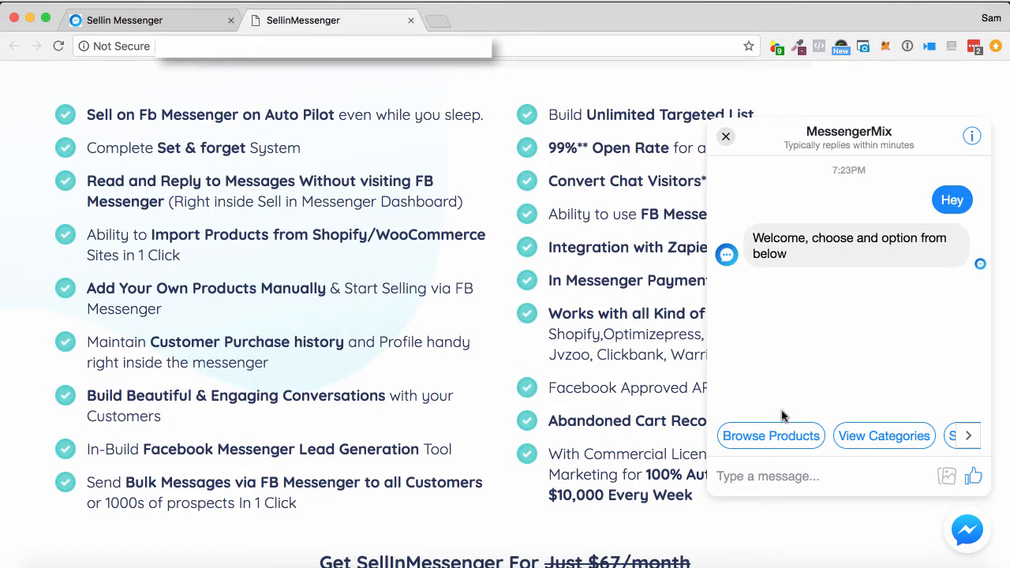
pyautogui.moveTo(859, 267)
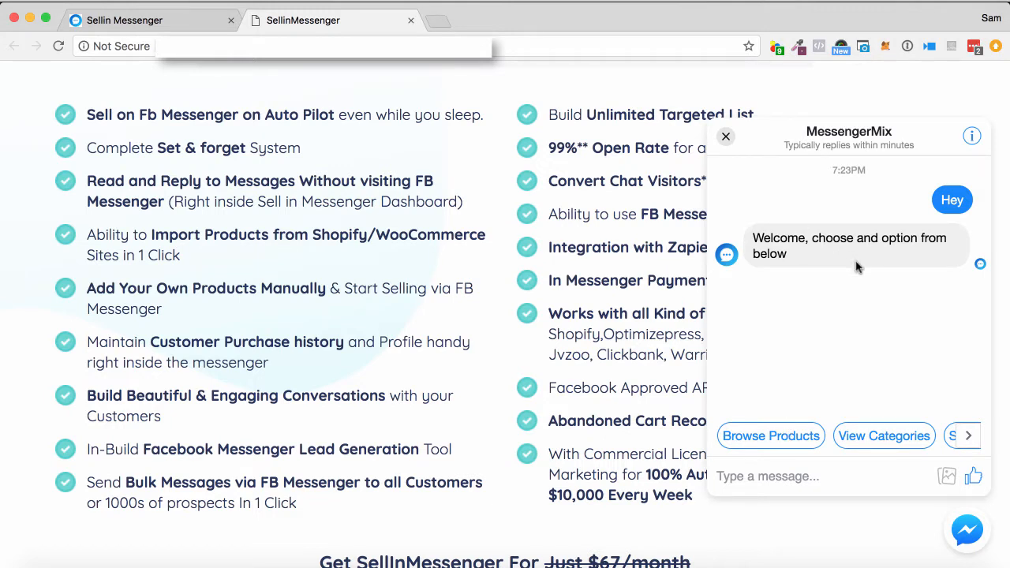
pyautogui.moveTo(855, 357)
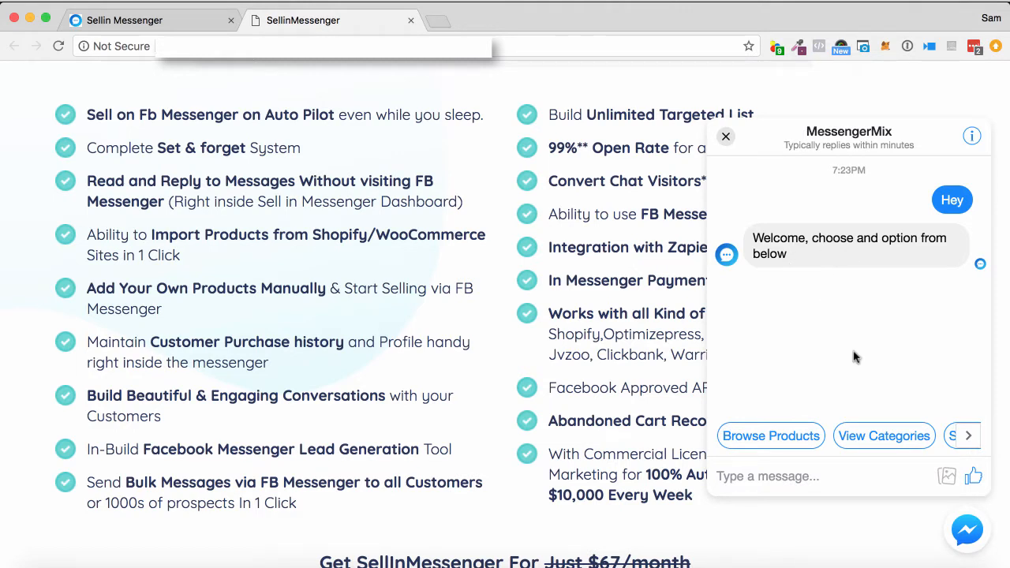
pyautogui.moveTo(814, 306)
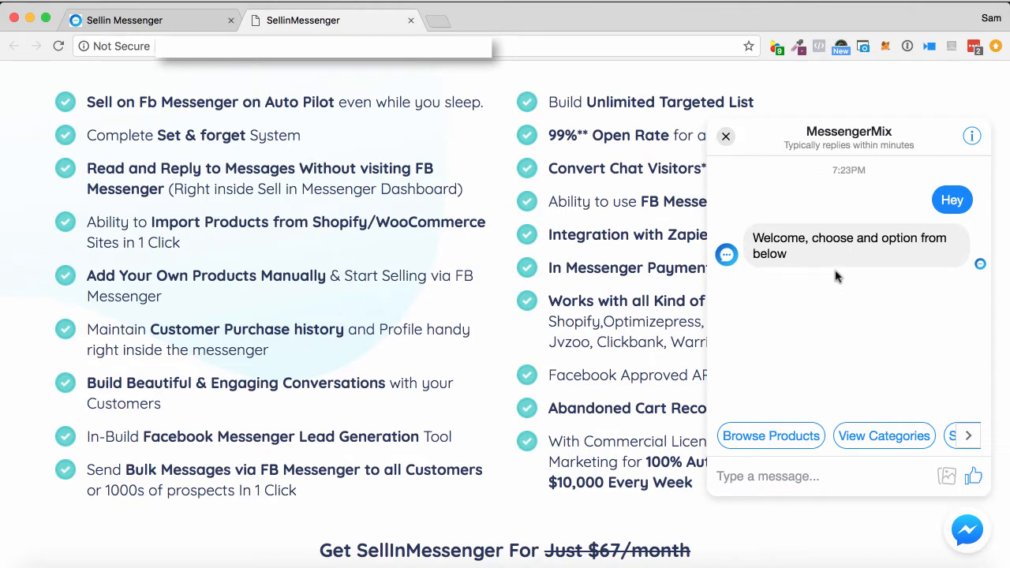
pyautogui.moveTo(843, 308)
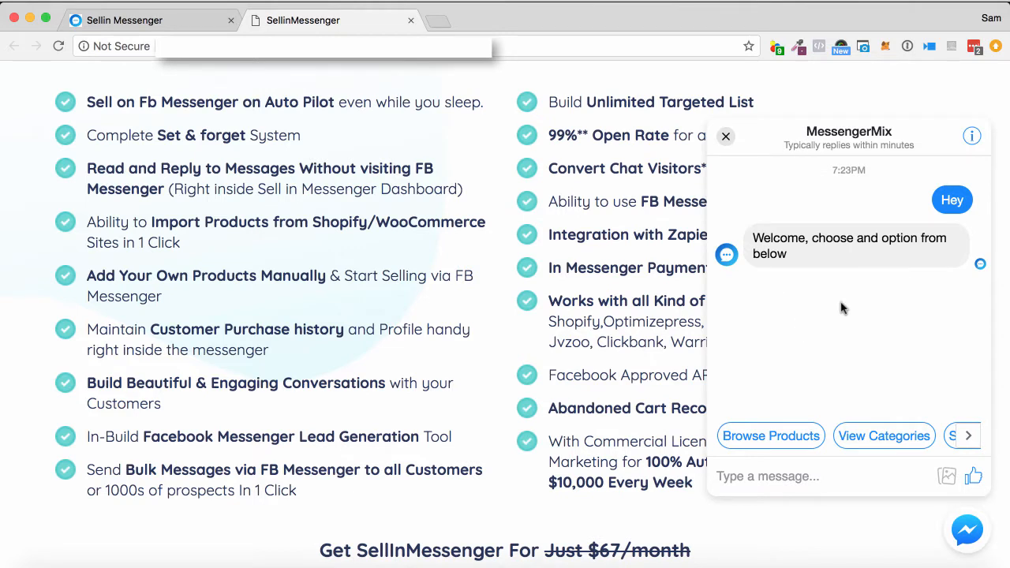
pyautogui.moveTo(851, 300)
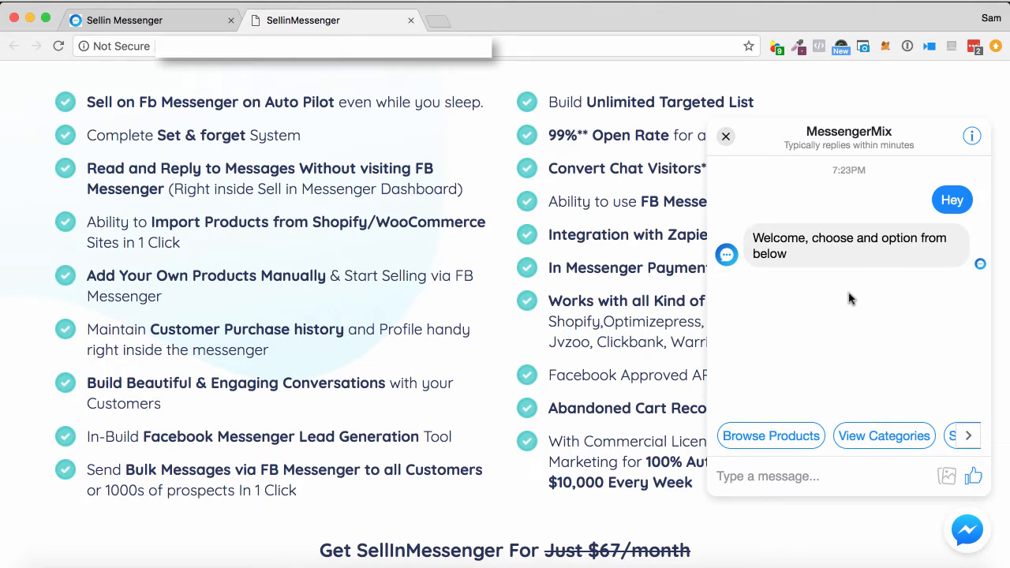
pyautogui.moveTo(896, 306)
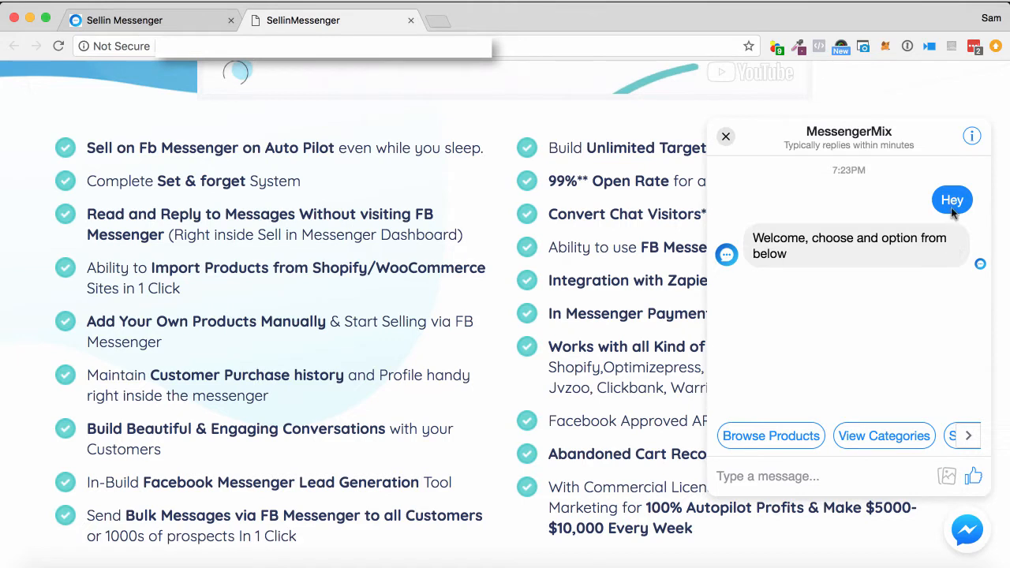
pyautogui.moveTo(849, 361)
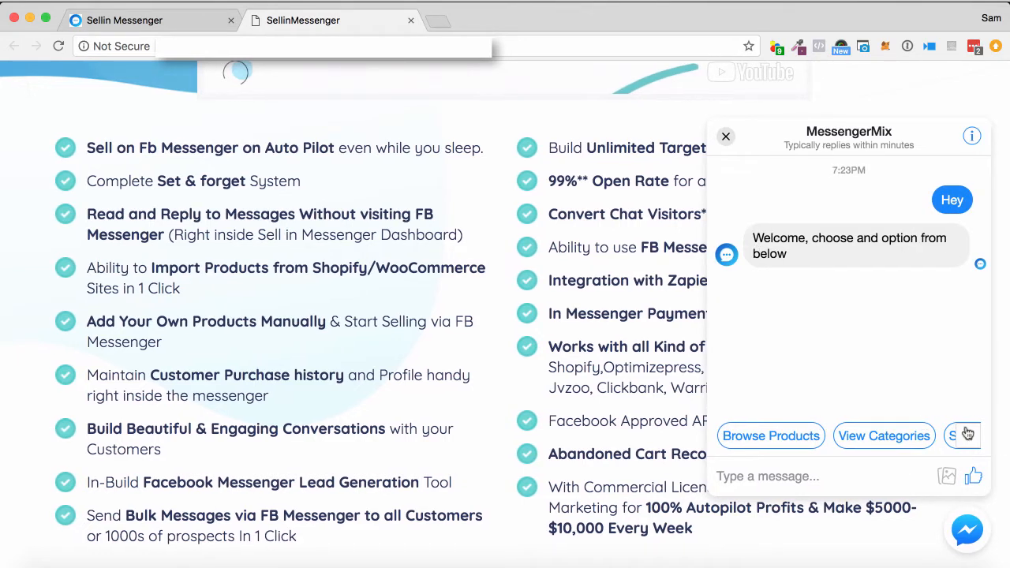
# - Ask the chatbot to View Categories from the offered quick replies
pyautogui.click(770, 435)
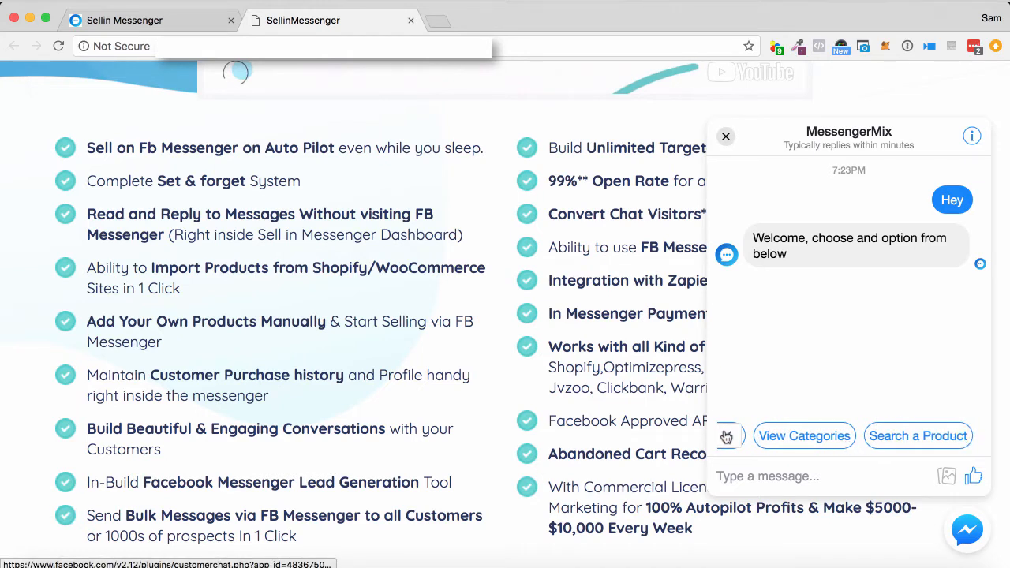
pyautogui.click(803, 436)
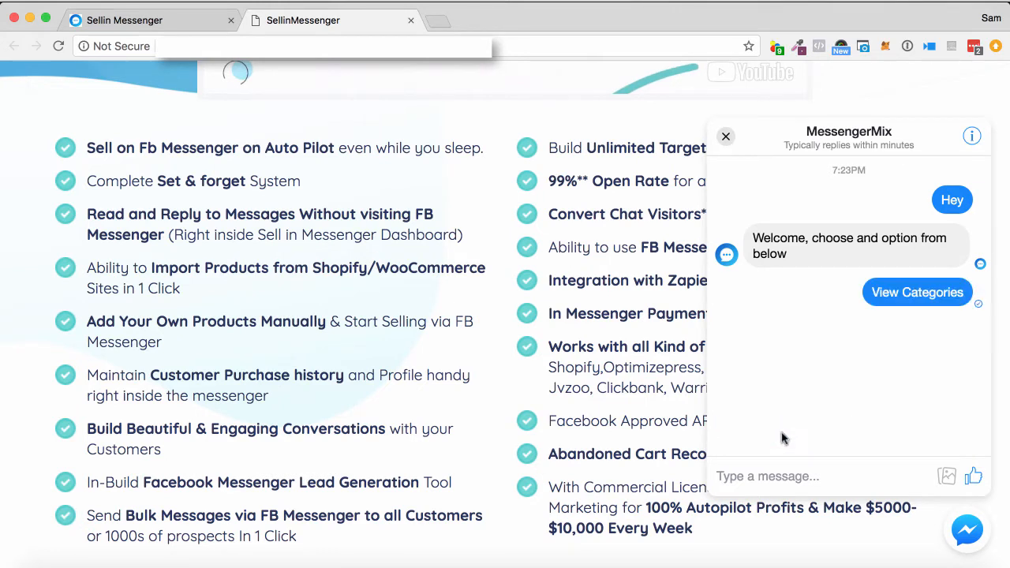
pyautogui.click(917, 292)
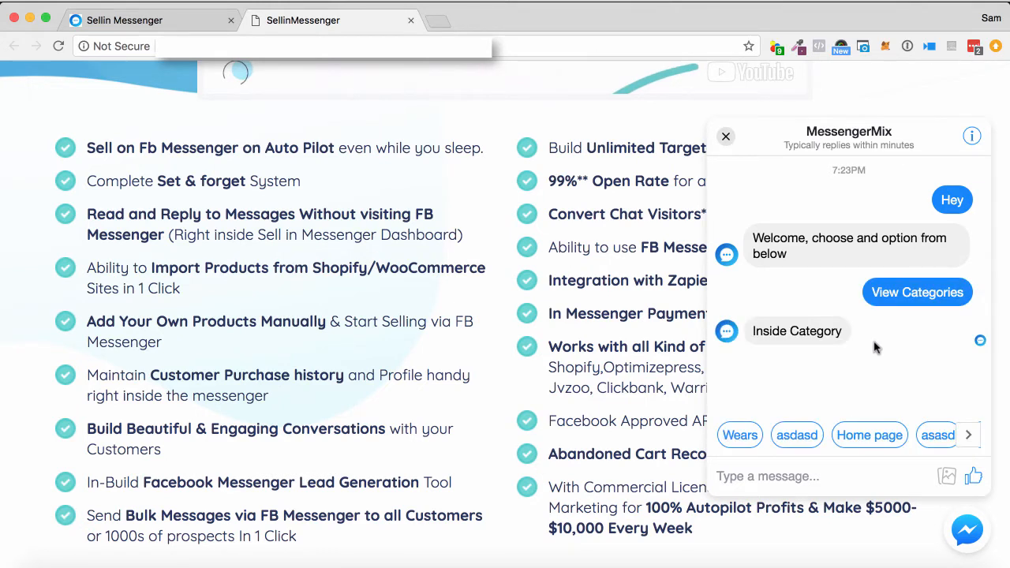
pyautogui.moveTo(738, 436)
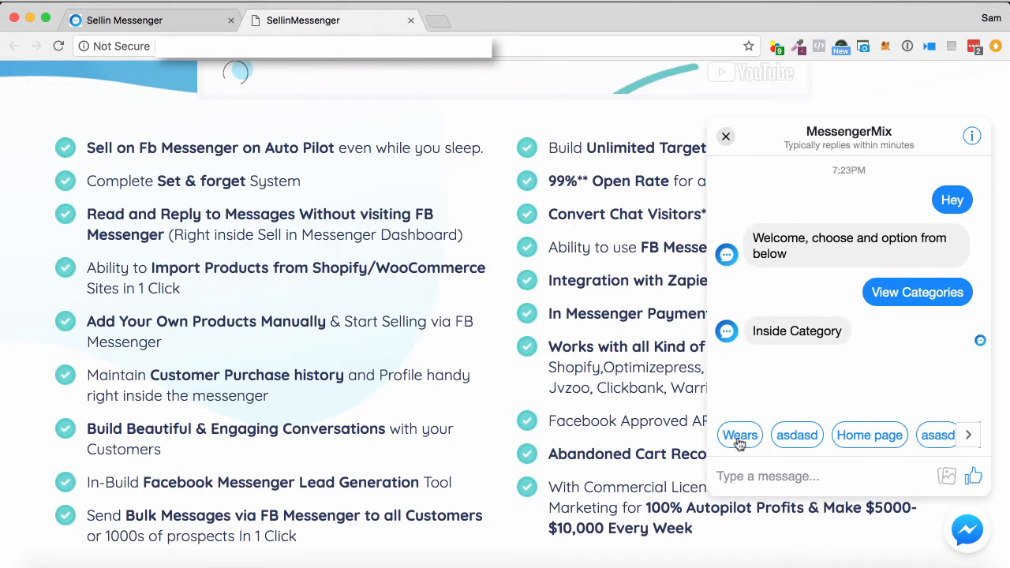
pyautogui.moveTo(969, 442)
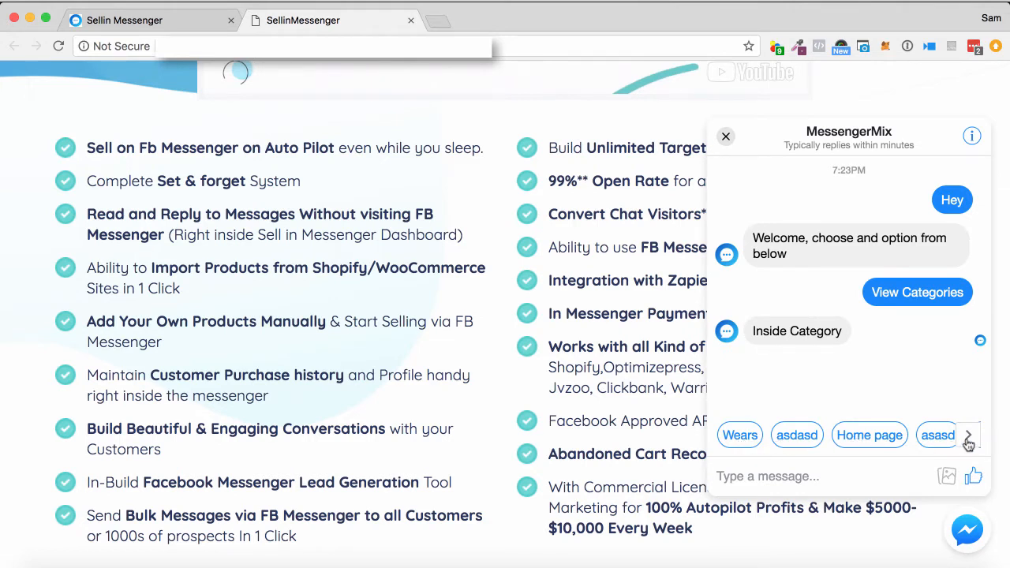
# - Page through the category replies and ask the chatbot to Browse Products
pyautogui.click(969, 436)
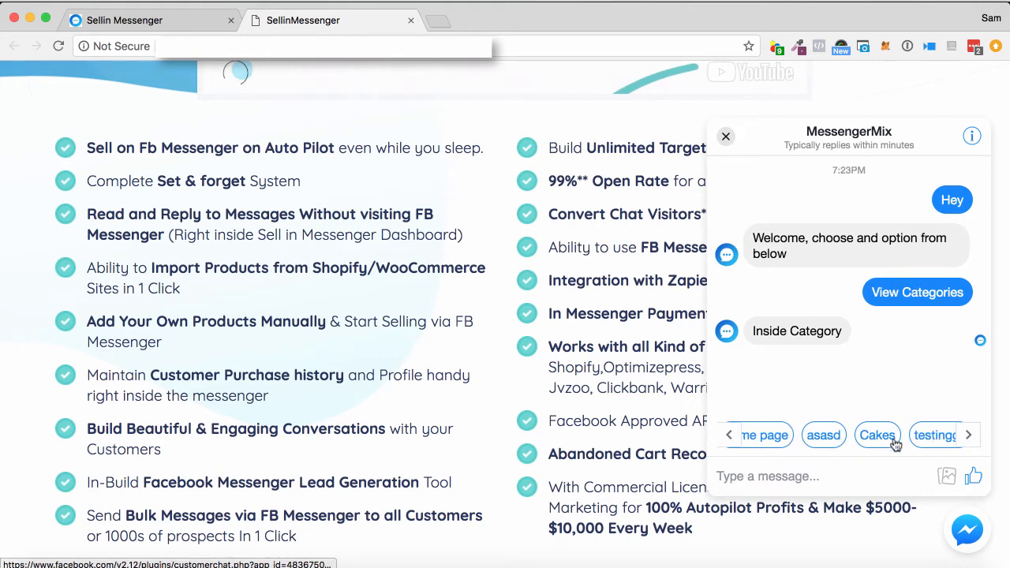
pyautogui.click(970, 436)
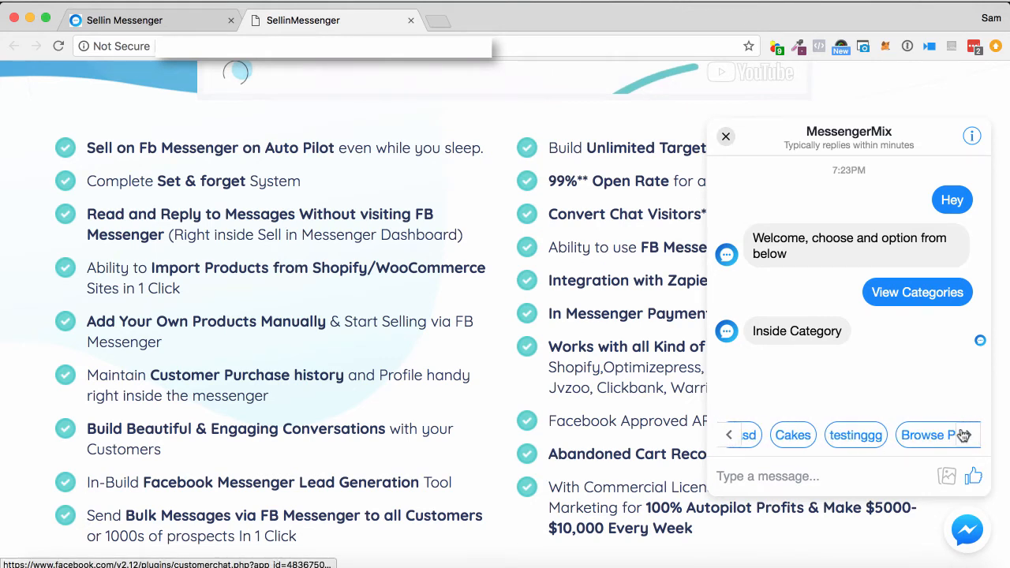
pyautogui.click(970, 436)
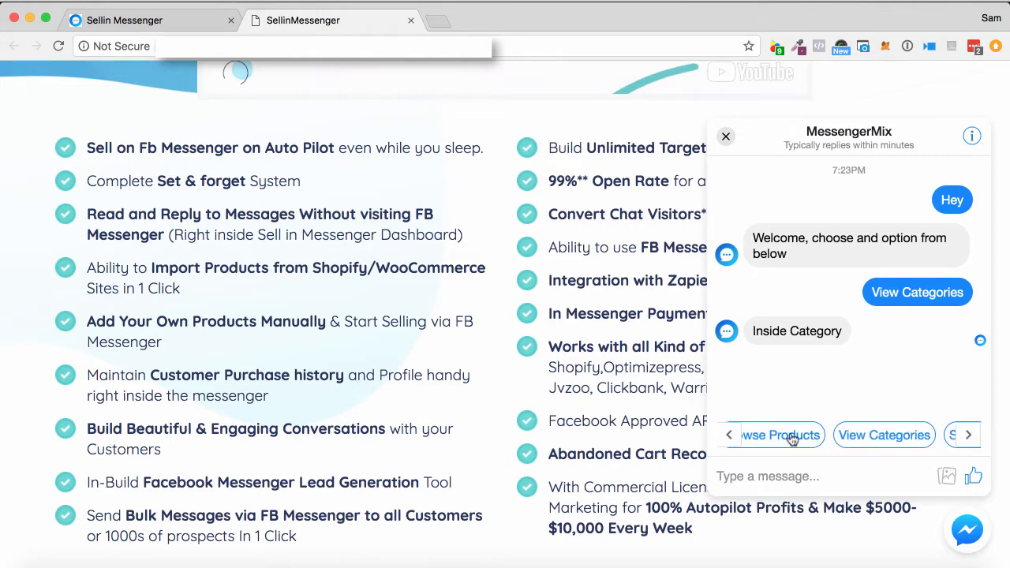
pyautogui.click(778, 436)
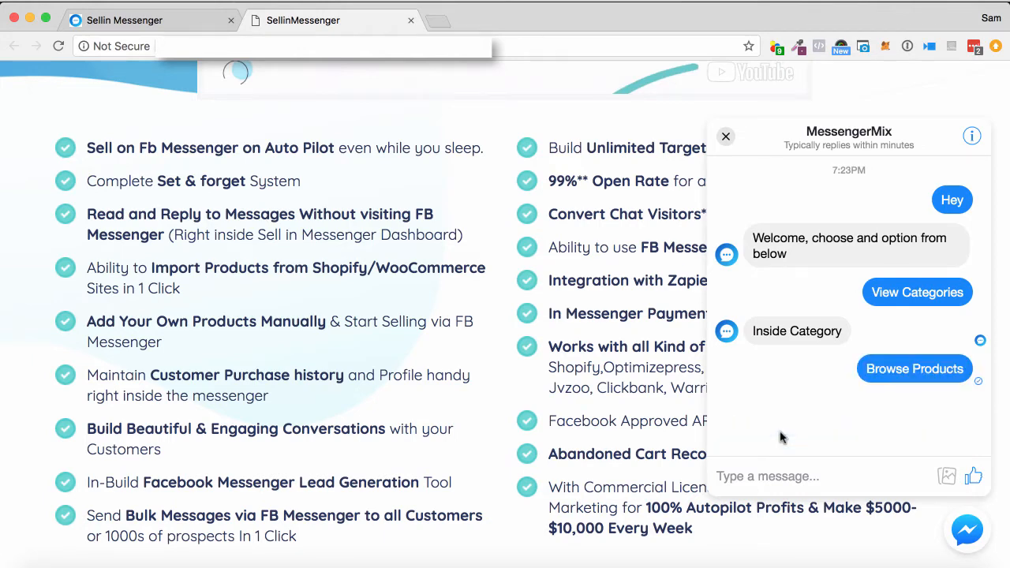
# - Browse the product carousel past the yellow and white T-shirts and Fan, back to the white T-shirt
pyautogui.click(914, 370)
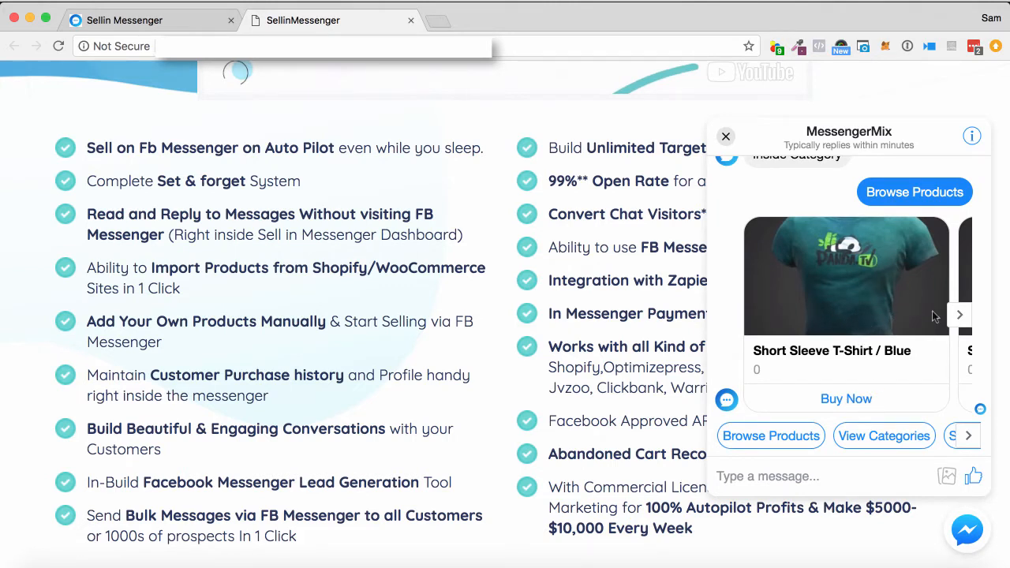
pyautogui.click(960, 316)
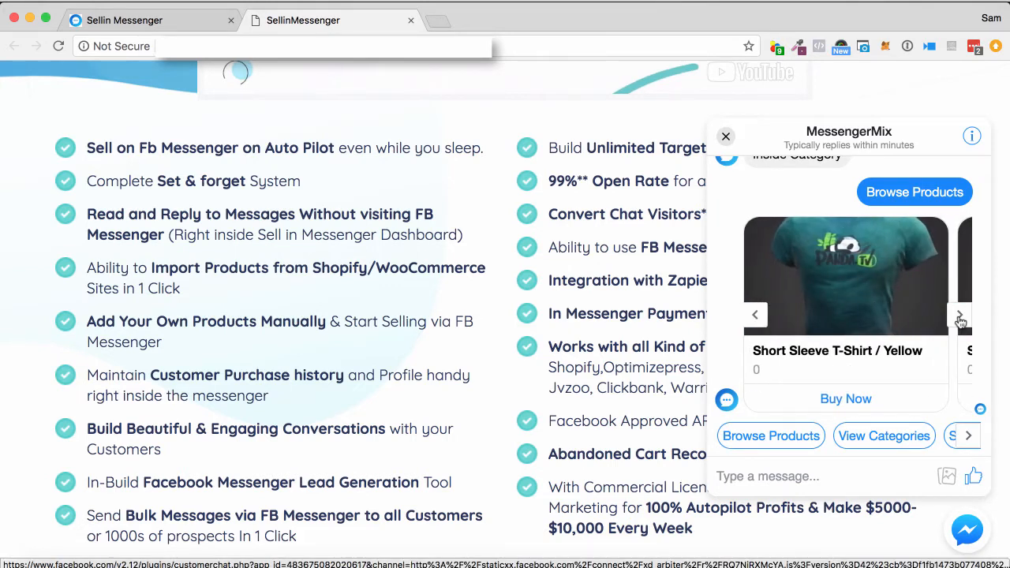
pyautogui.click(962, 314)
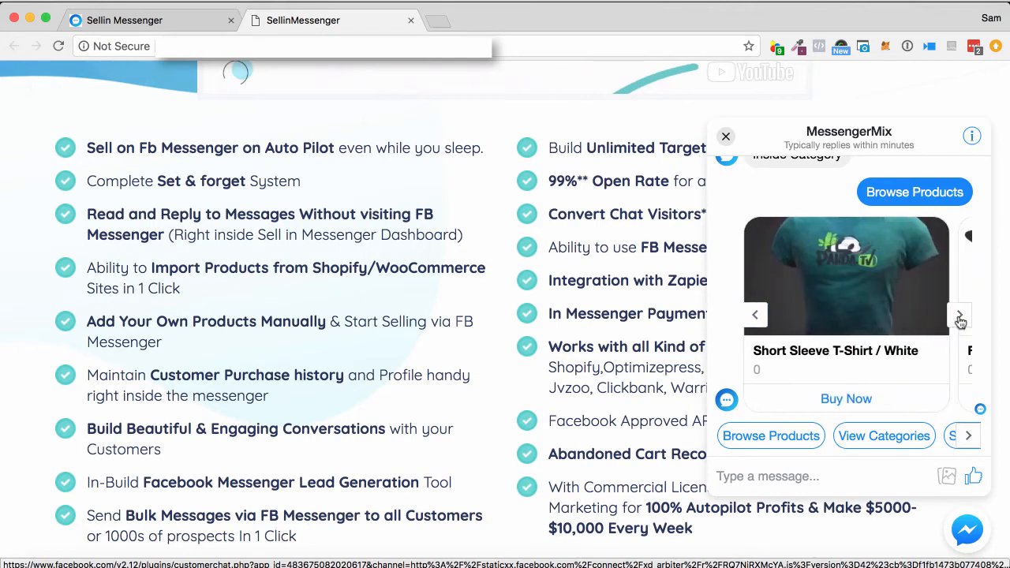
pyautogui.click(960, 314)
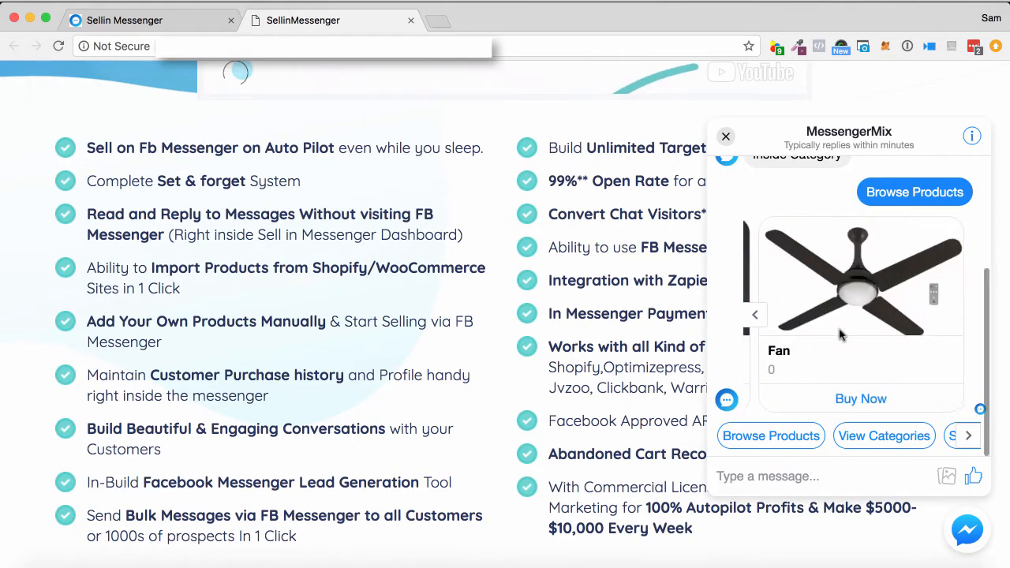
pyautogui.click(754, 314)
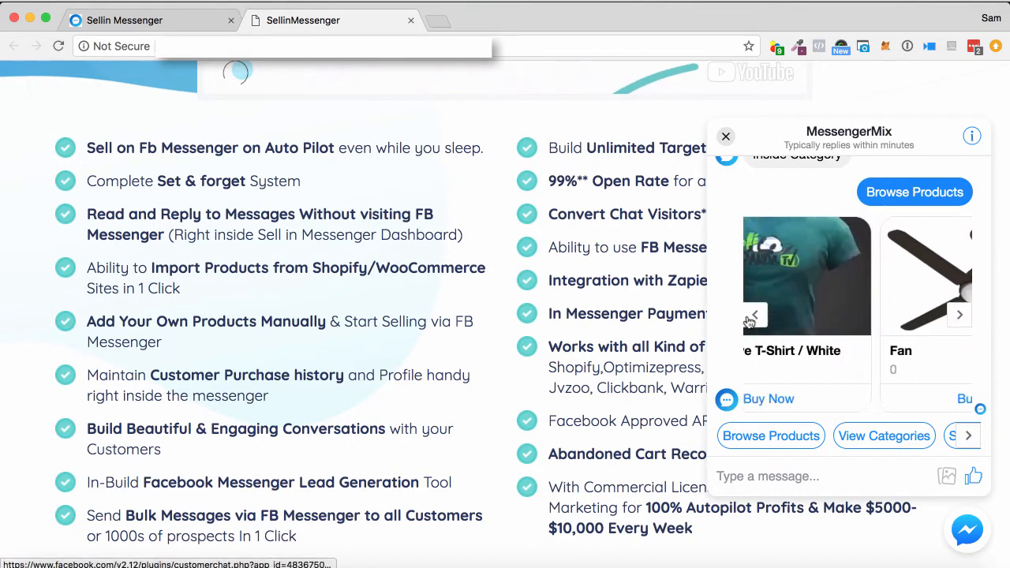
# - Buy Now on the white T-shirt to reach checkout, then return to the chat
pyautogui.click(769, 398)
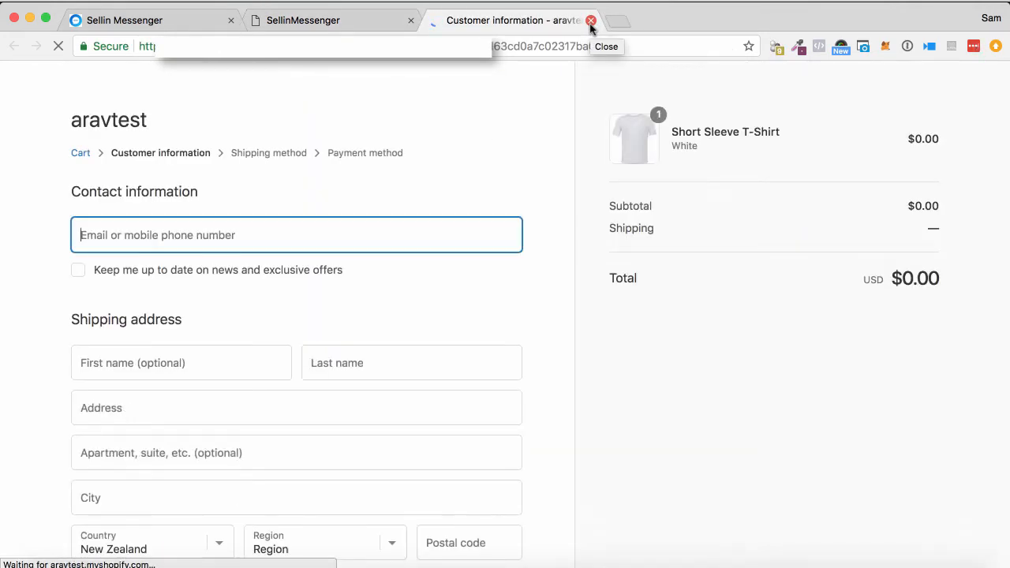
pyautogui.click(591, 19)
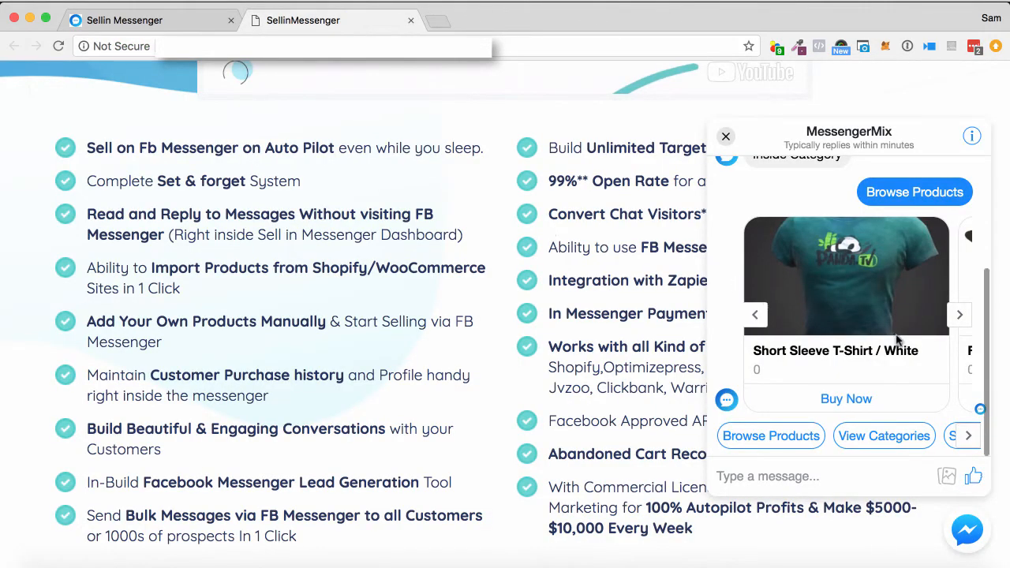
pyautogui.moveTo(666, 194)
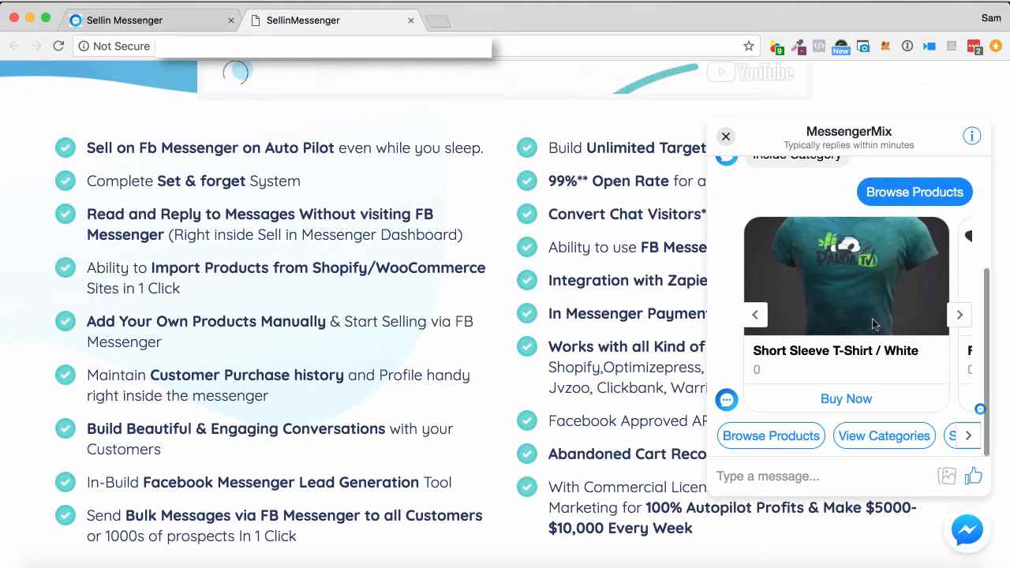
pyautogui.moveTo(861, 367)
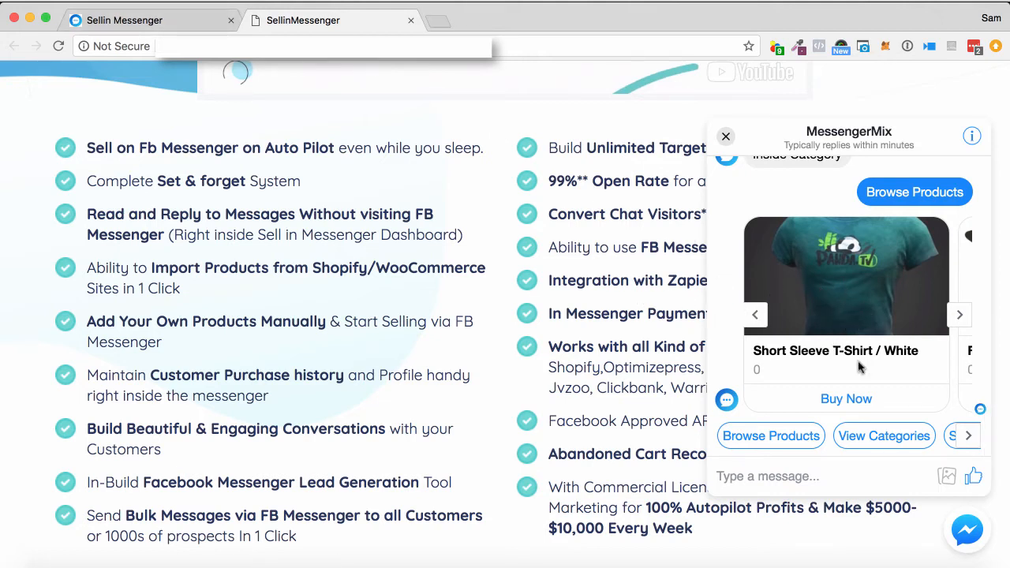
pyautogui.moveTo(871, 386)
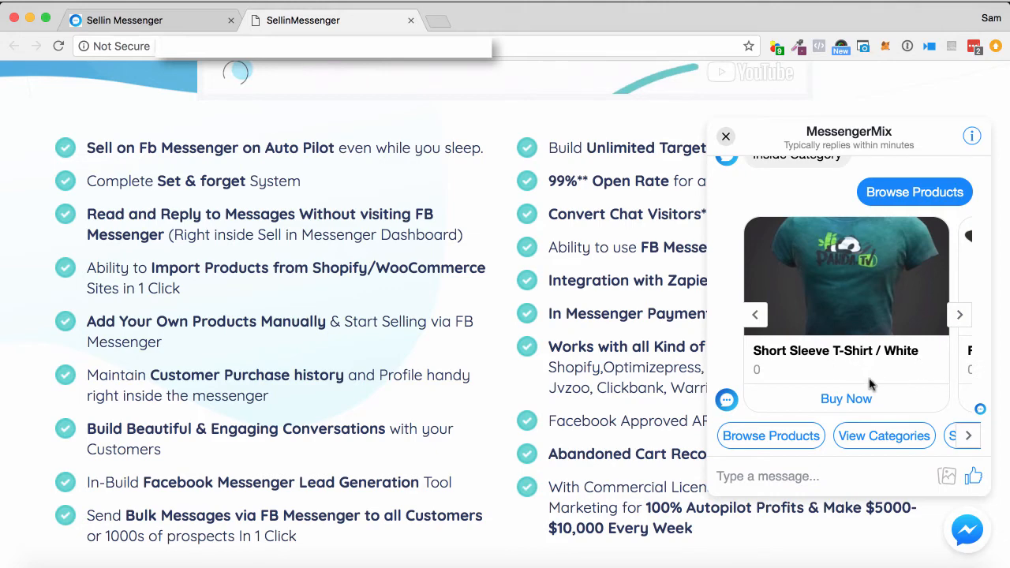
pyautogui.moveTo(870, 385)
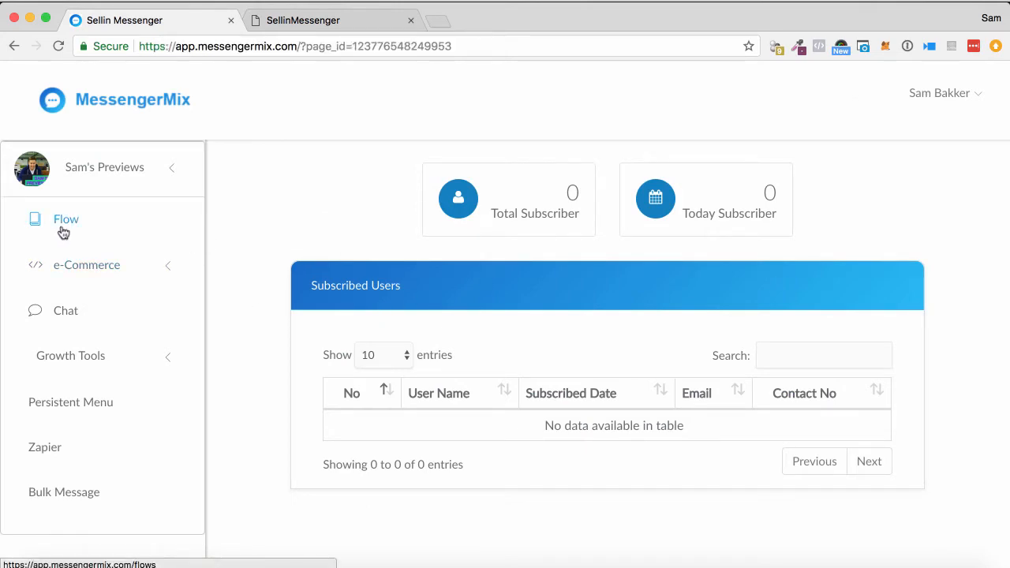
# - Show the flows list with Welcome Flow (Get Started) and E-Commerce Flow
pyautogui.click(66, 219)
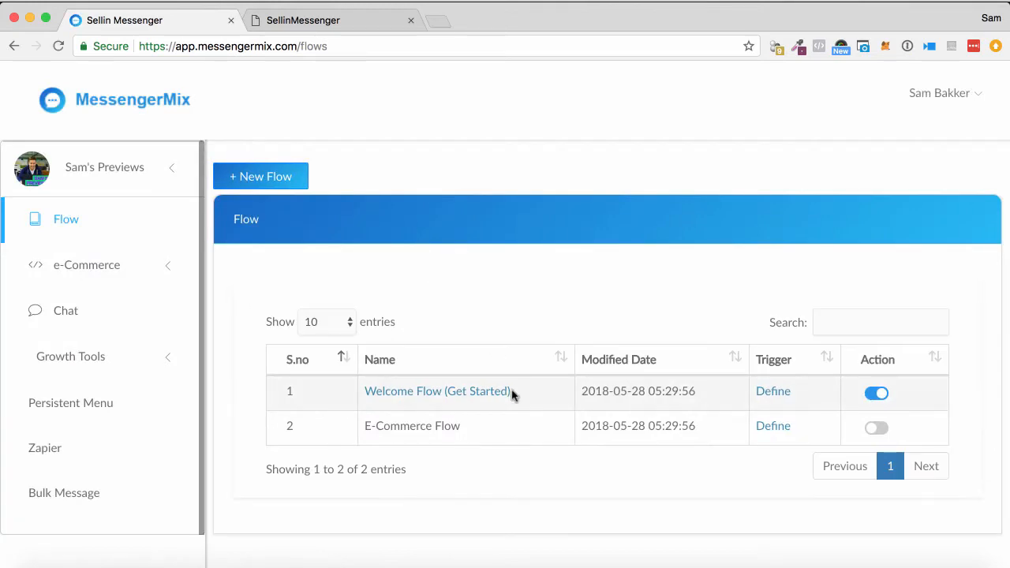
# - Write the Welcome Flow's first message: "Welcome to our site, please choose from below..."
pyautogui.click(436, 391)
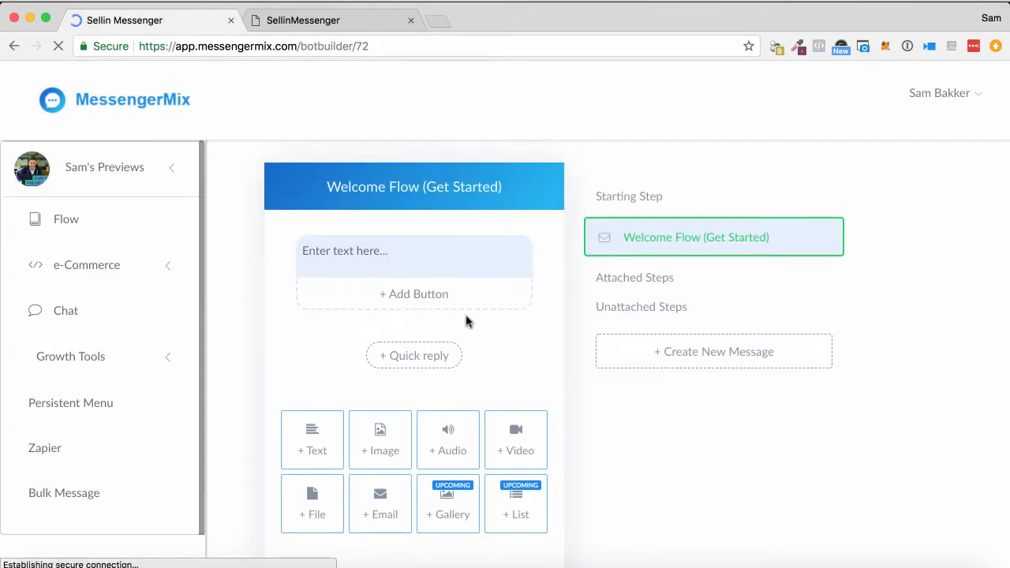
pyautogui.click(414, 249)
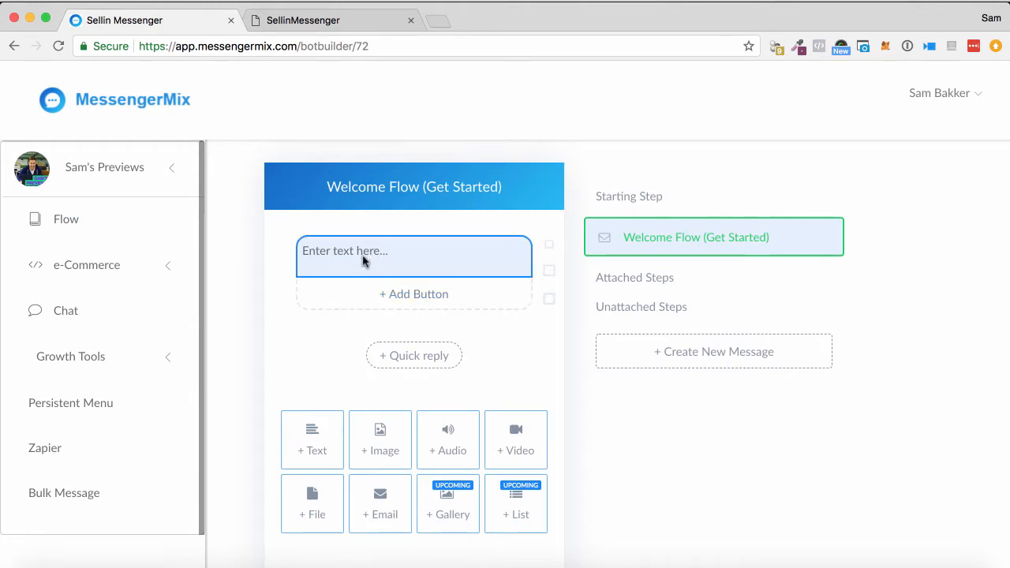
pyautogui.write('W')
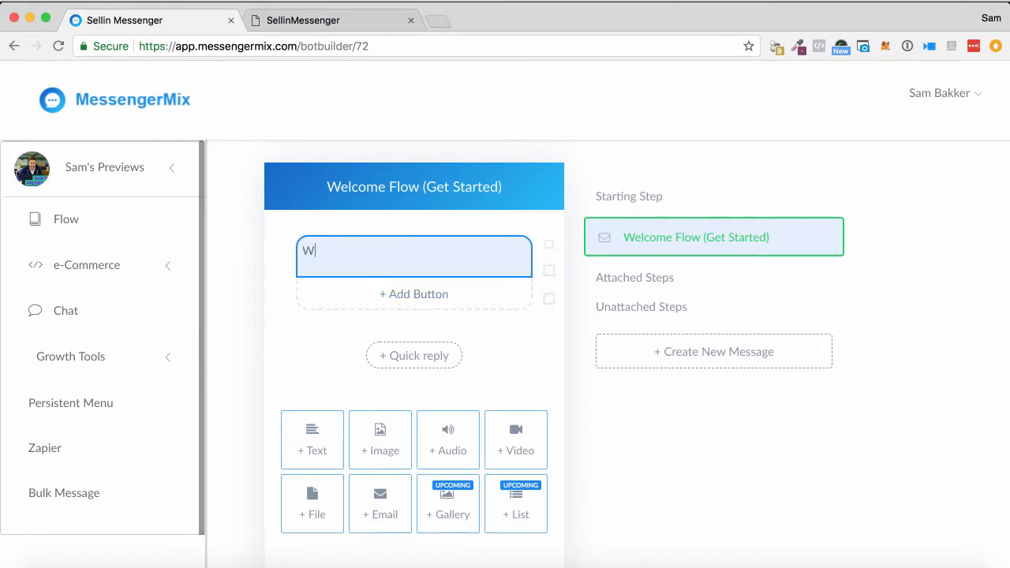
pyautogui.write('elcome to our sit')
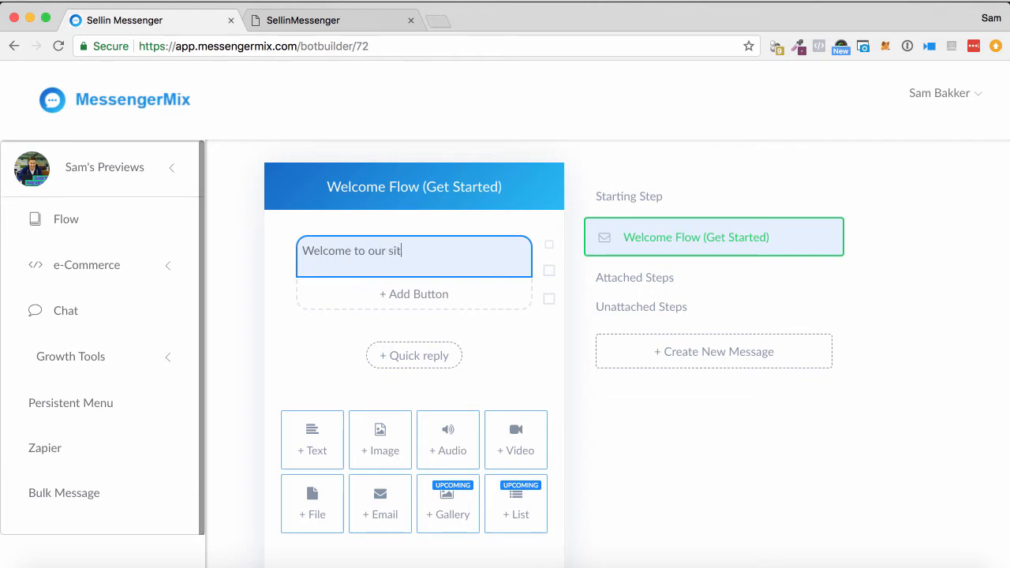
pyautogui.write('e, please')
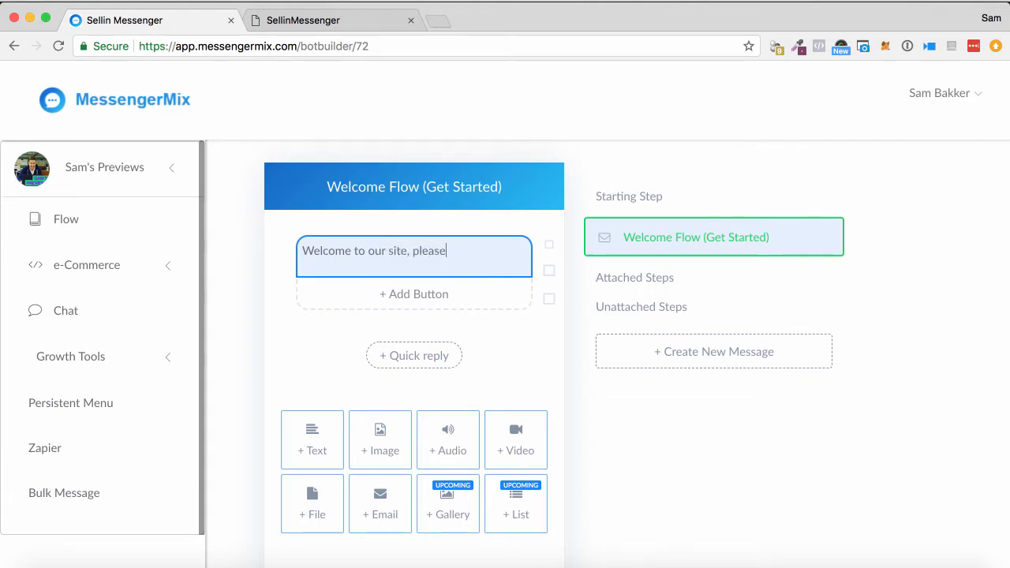
pyautogui.write('choose from')
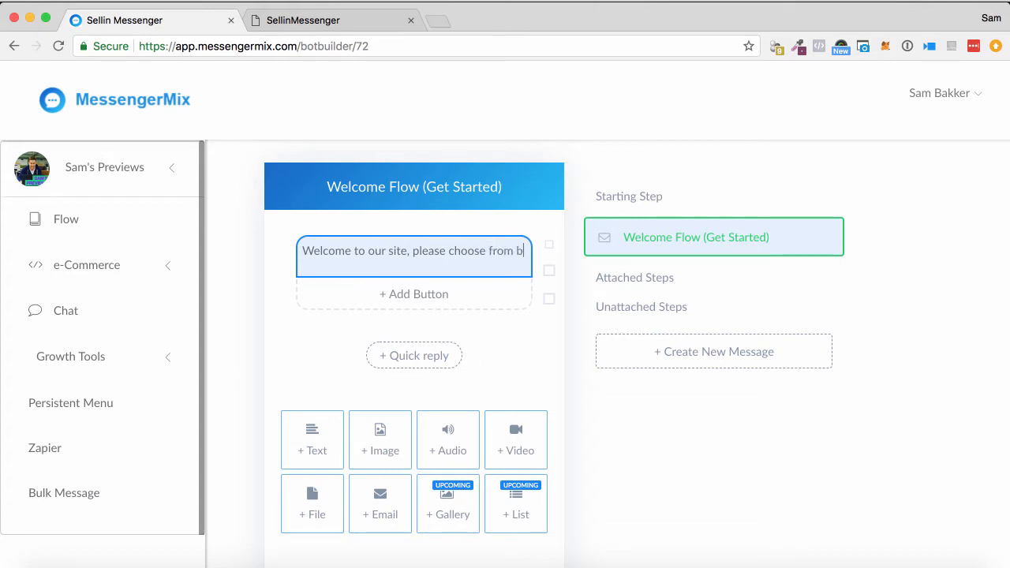
# - Finish the message text and add a button titled Demo Button beneath it
pyautogui.write('below...')
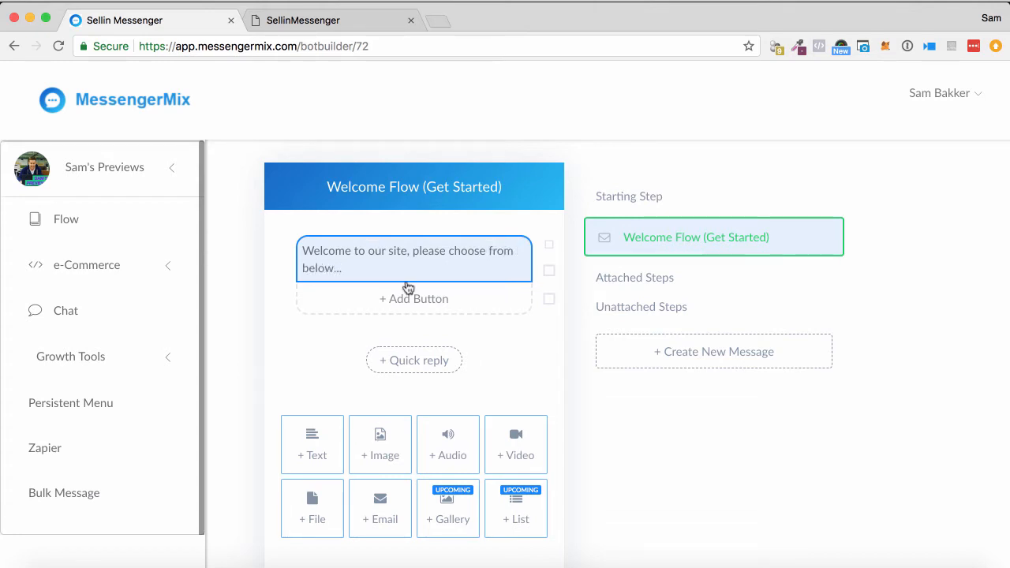
pyautogui.click(413, 298)
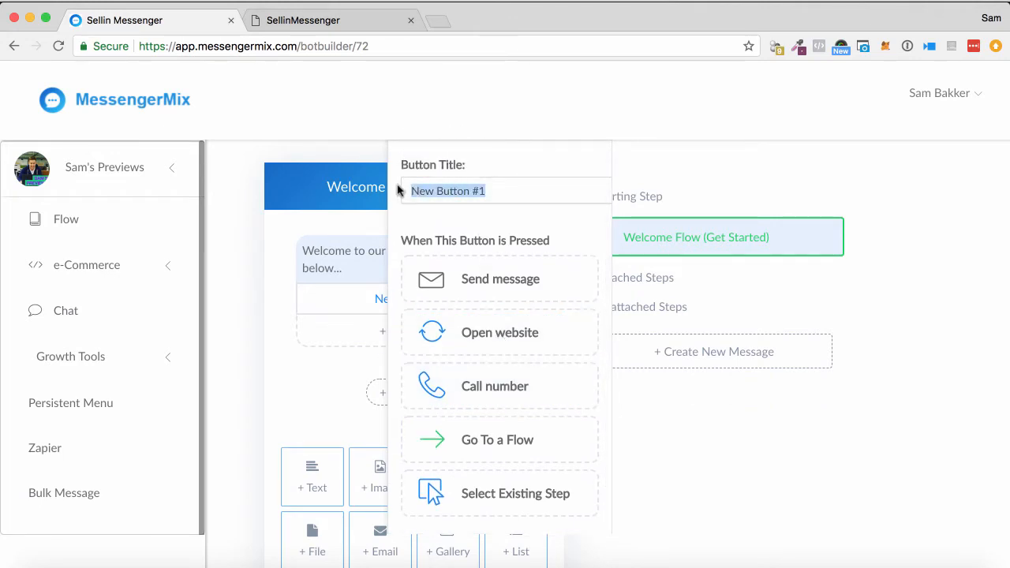
pyautogui.write('Demo Butto')
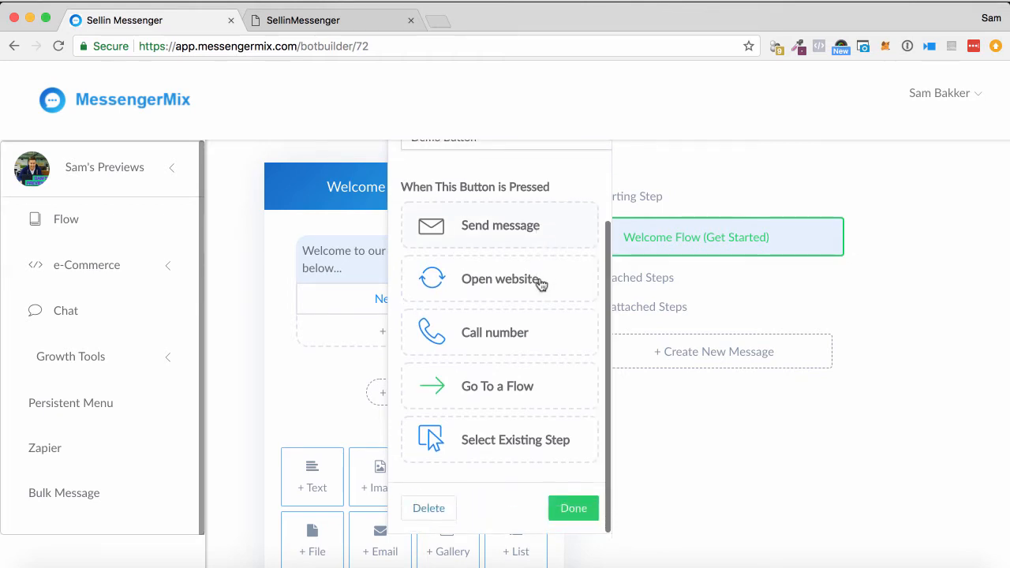
pyautogui.click(499, 278)
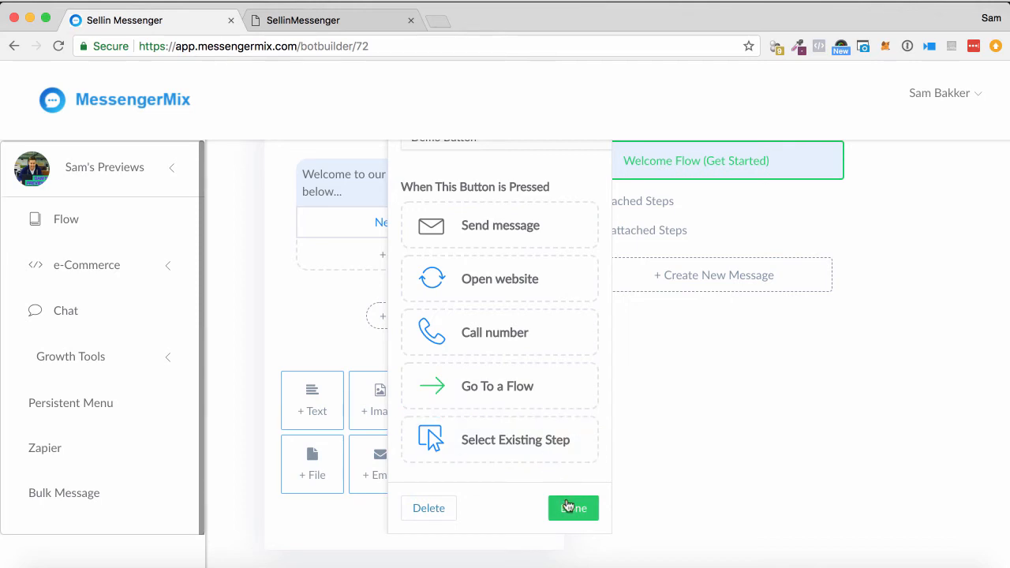
pyautogui.click(573, 508)
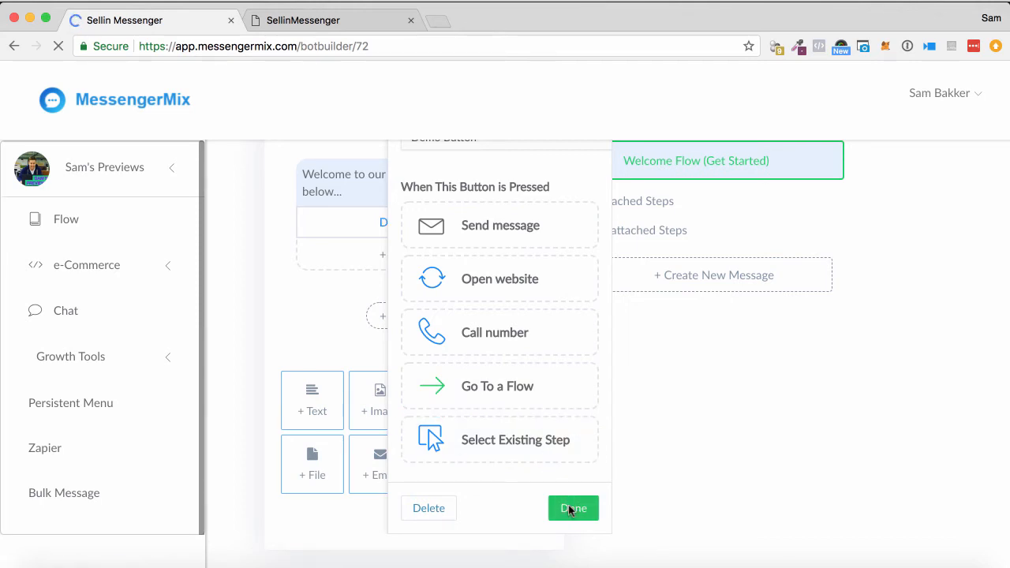
pyautogui.click(573, 508)
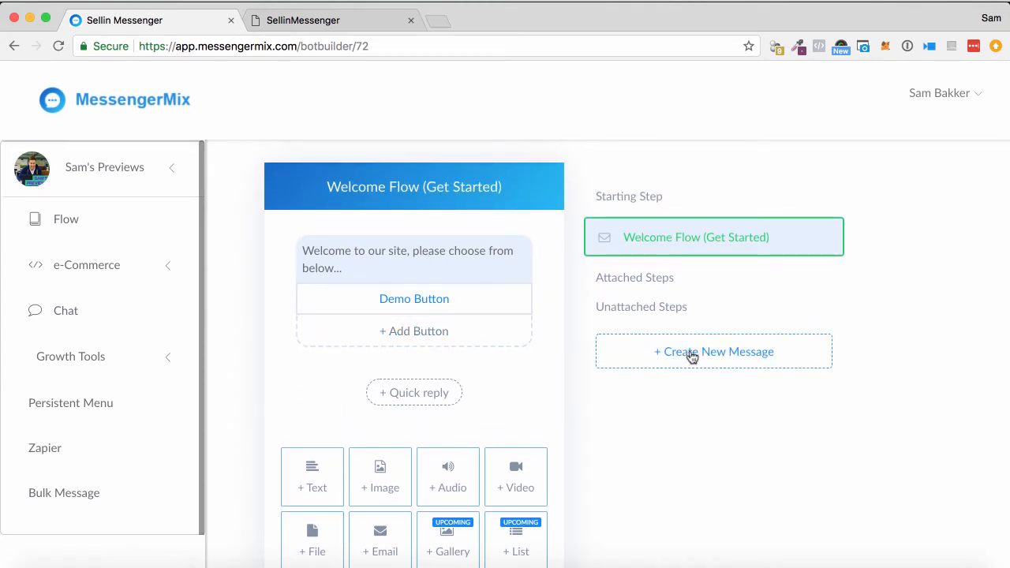
# - Create unattached step Message #1 and start adding a button to it
pyautogui.click(714, 350)
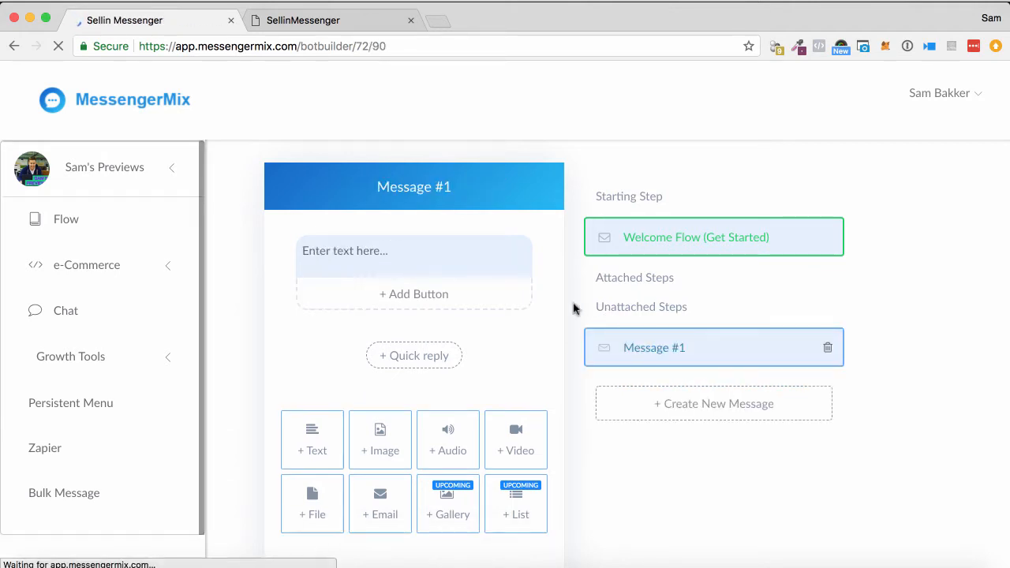
pyautogui.click(413, 256)
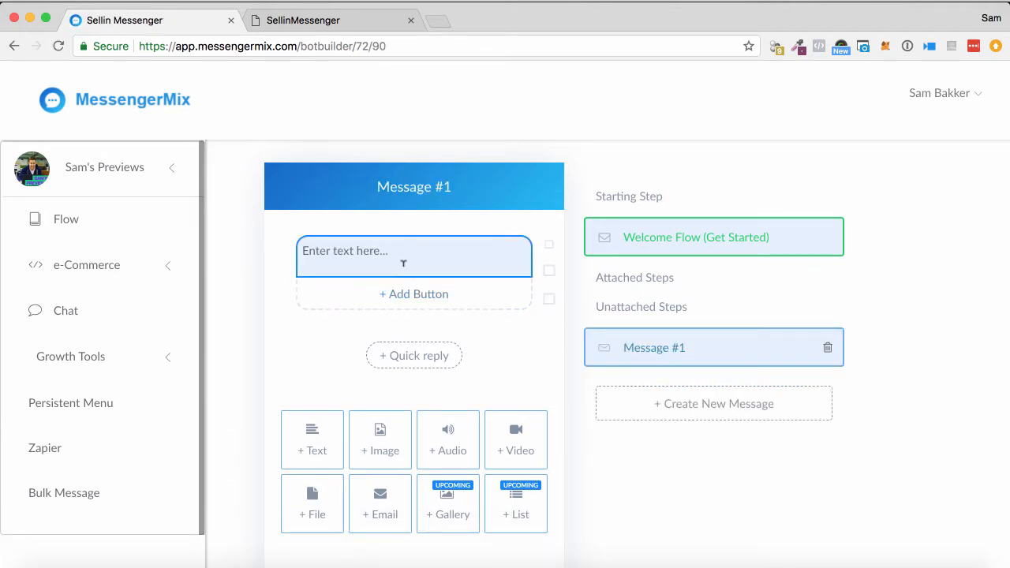
pyautogui.click(414, 293)
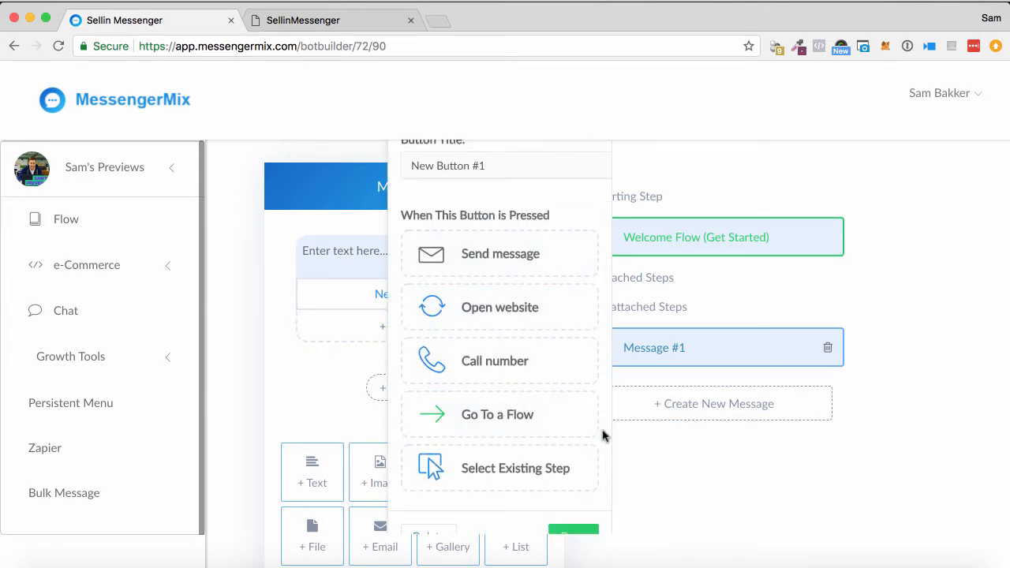
pyautogui.moveTo(635, 423)
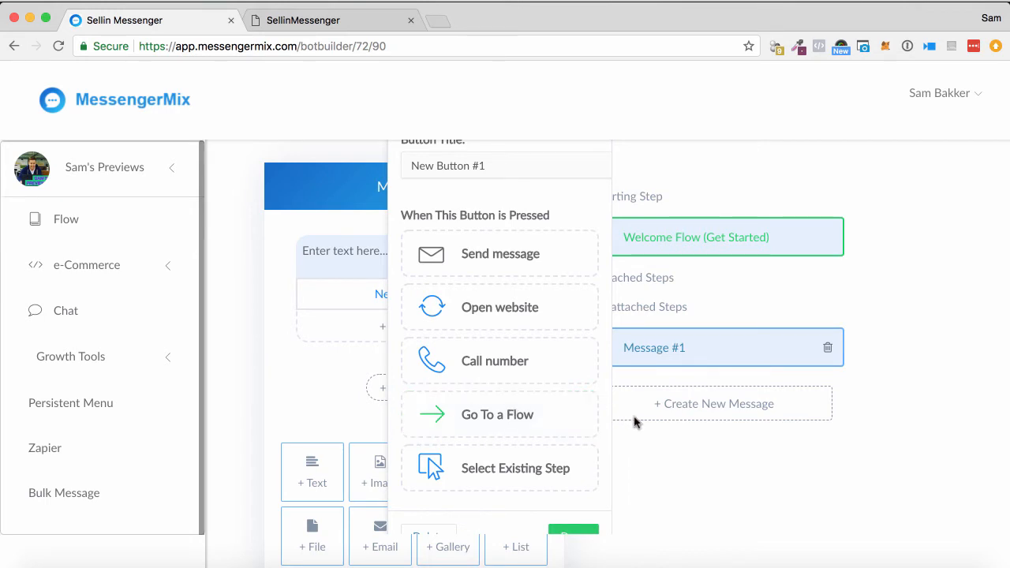
pyautogui.moveTo(630, 457)
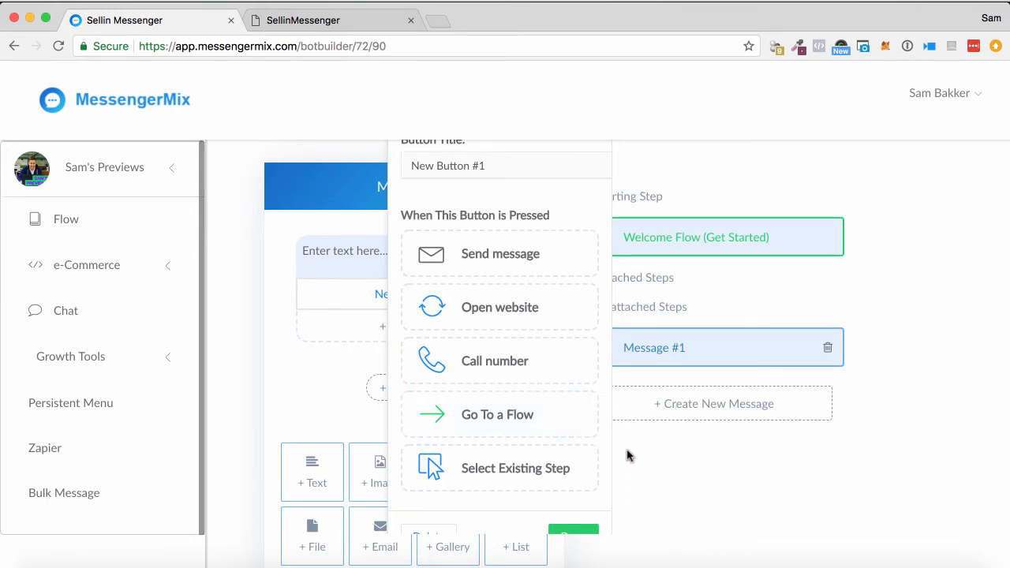
pyautogui.moveTo(616, 428)
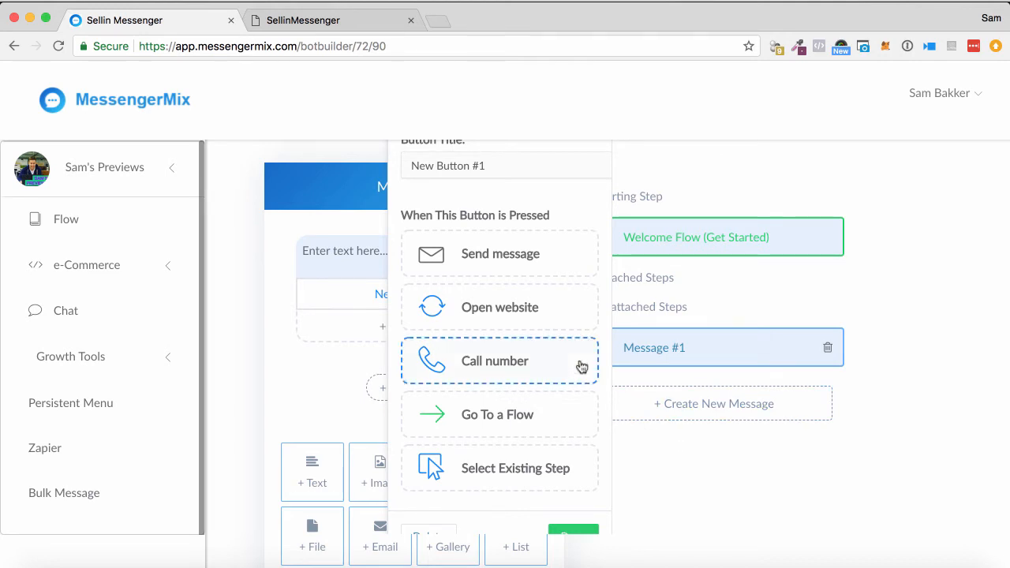
pyautogui.moveTo(542, 392)
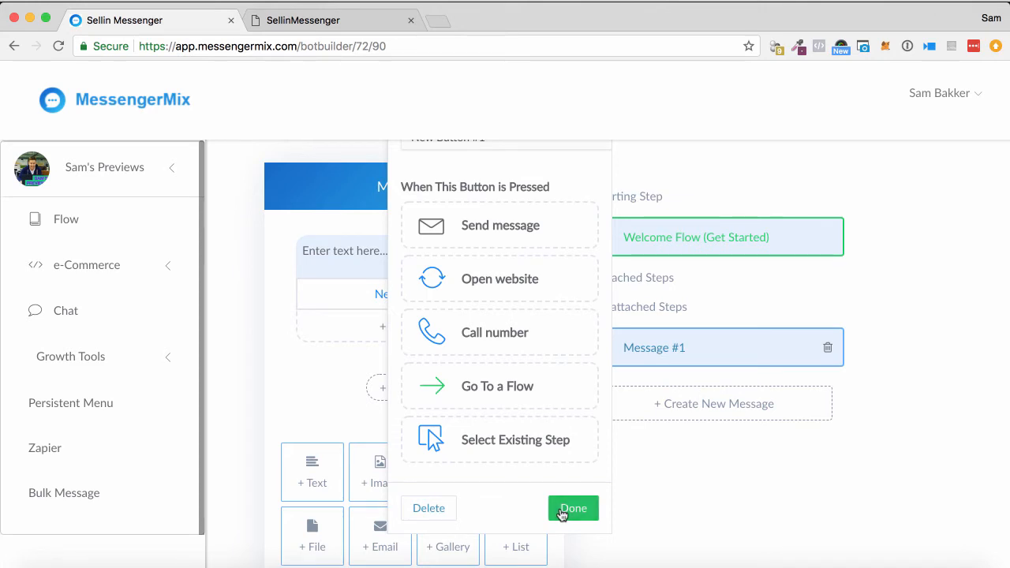
# - Save New Button #1 on Message #1 and expand the e-Commerce sidebar section
pyautogui.click(573, 509)
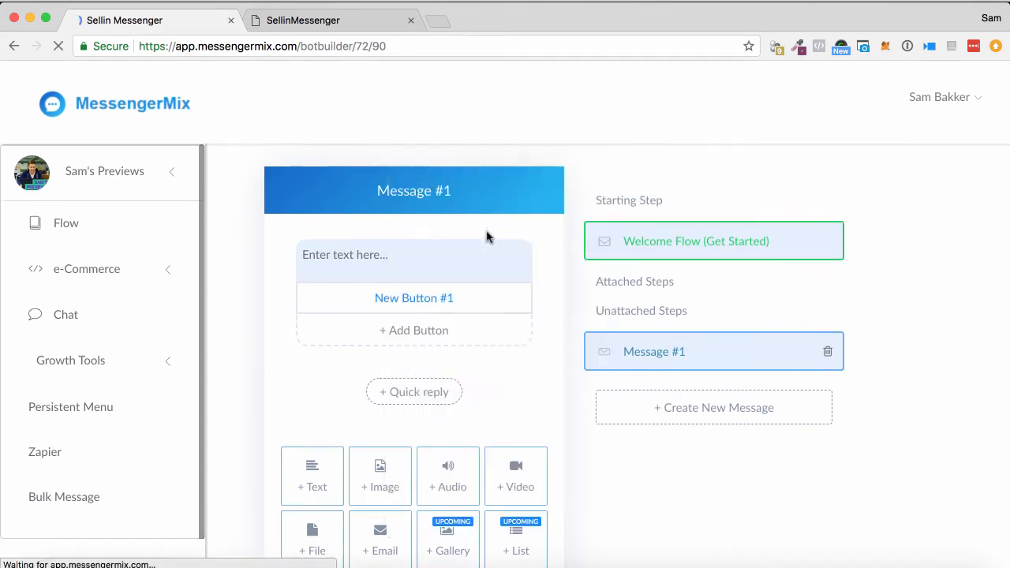
pyautogui.scroll(-3)
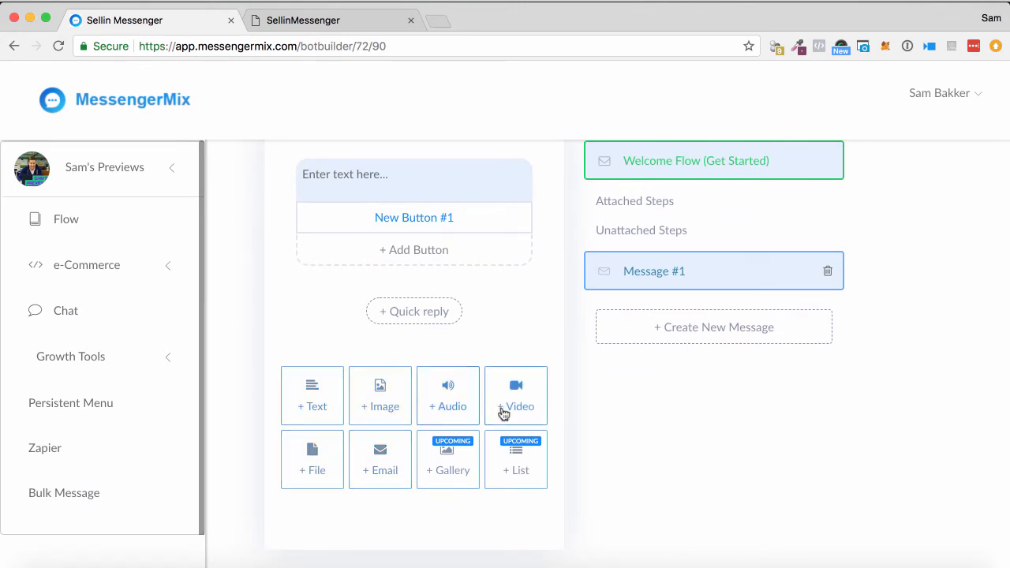
pyautogui.moveTo(471, 515)
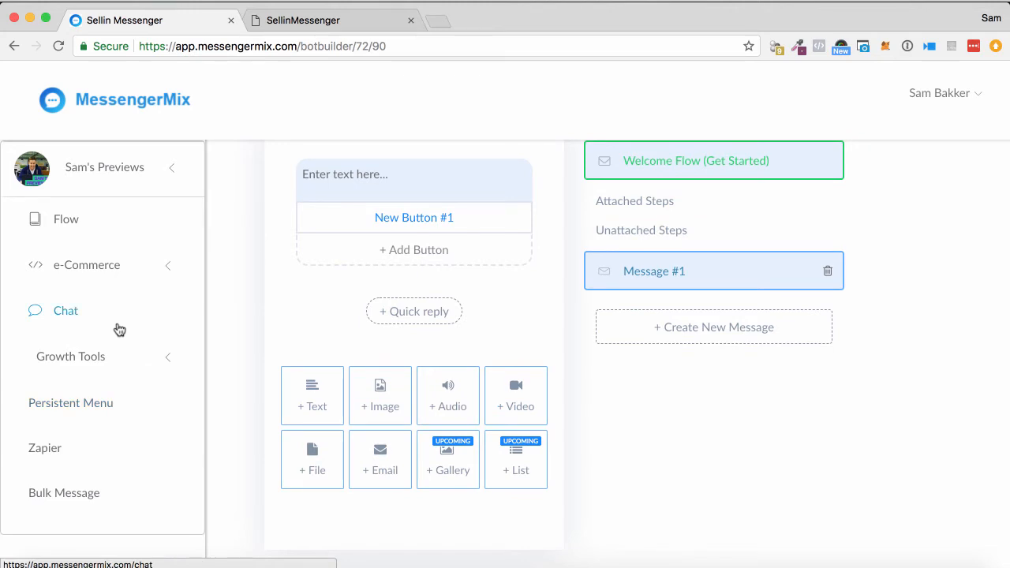
pyautogui.click(87, 265)
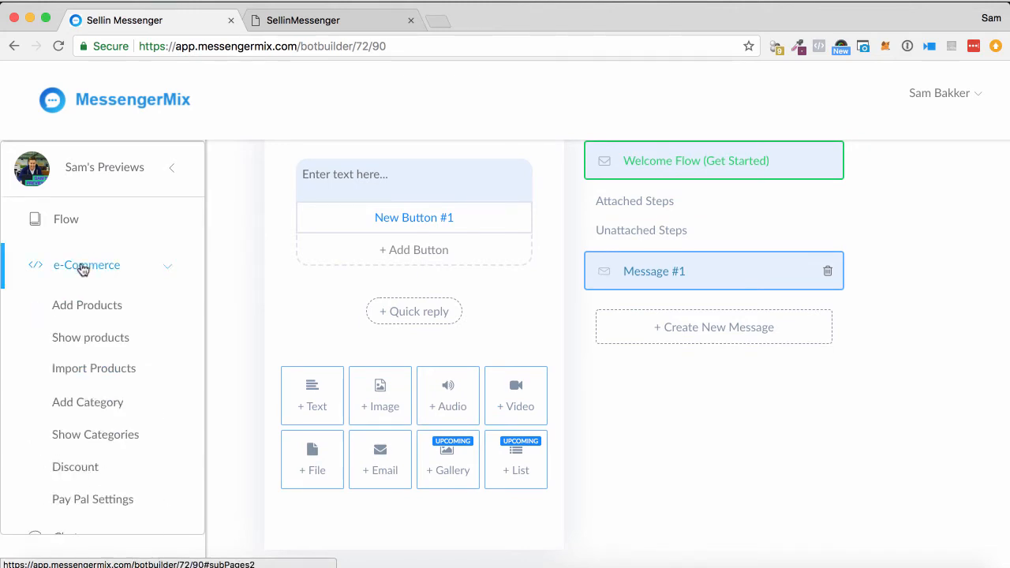
pyautogui.moveTo(142, 297)
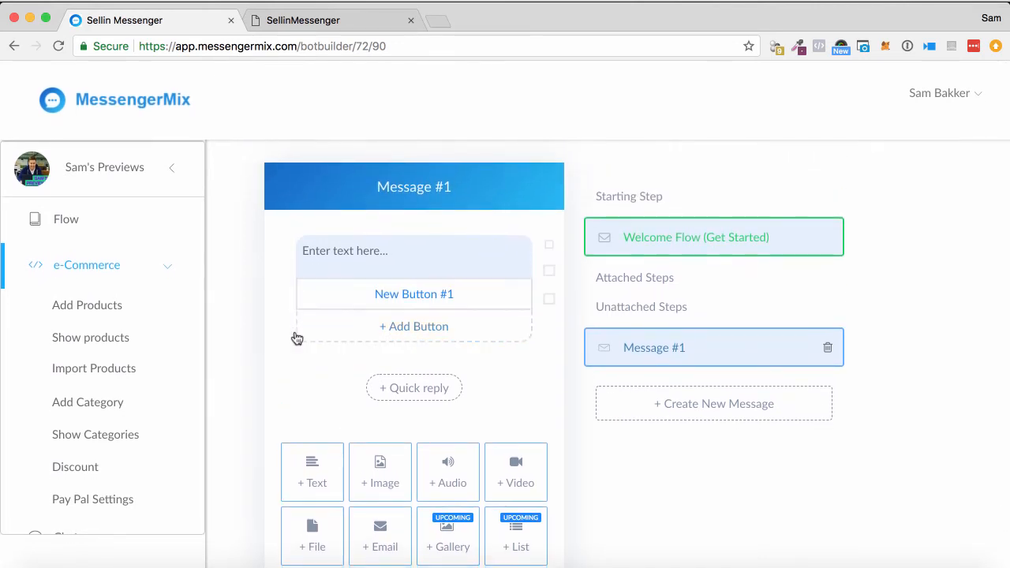
pyautogui.click(87, 306)
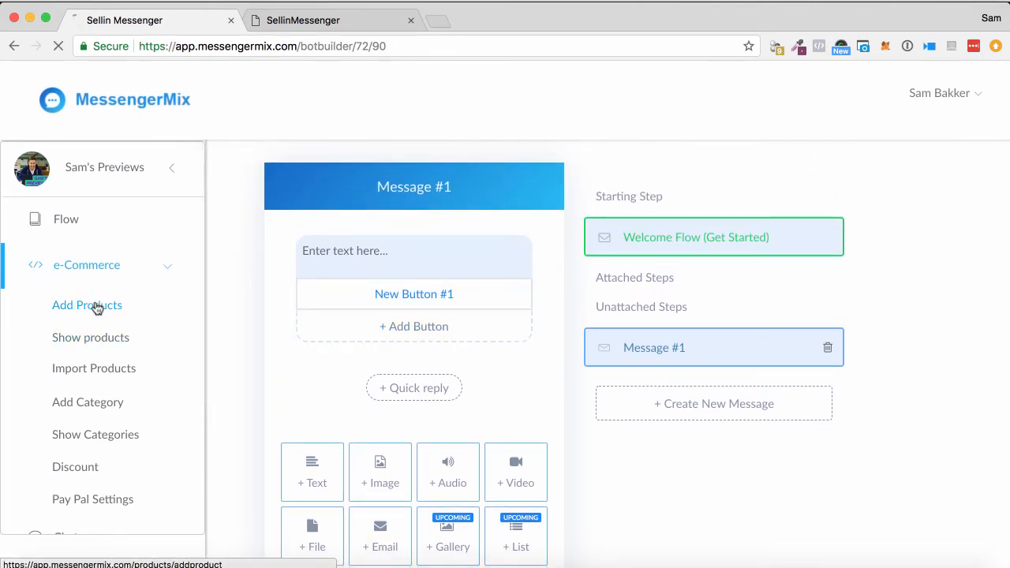
pyautogui.click(87, 305)
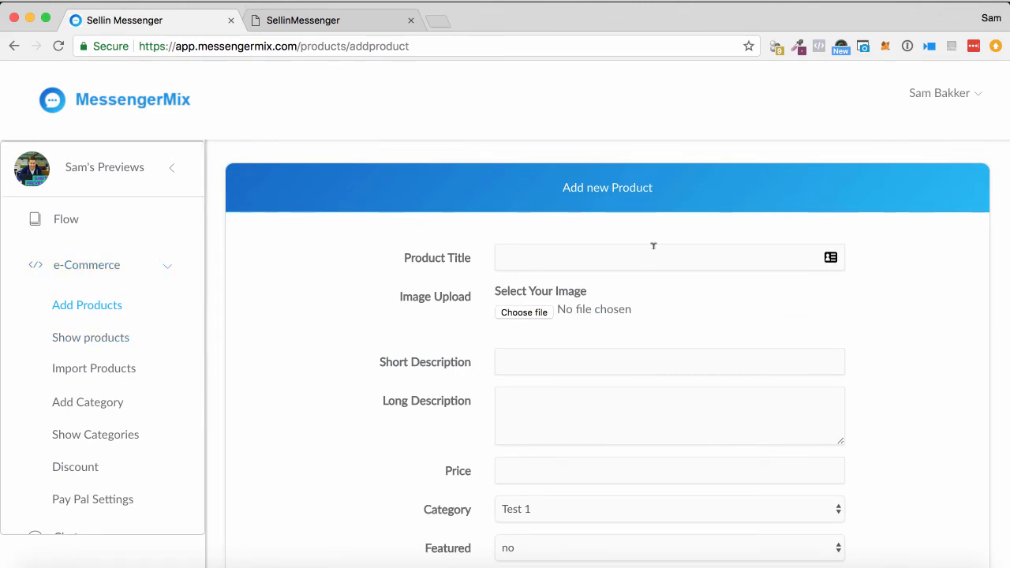
pyautogui.scroll(-3)
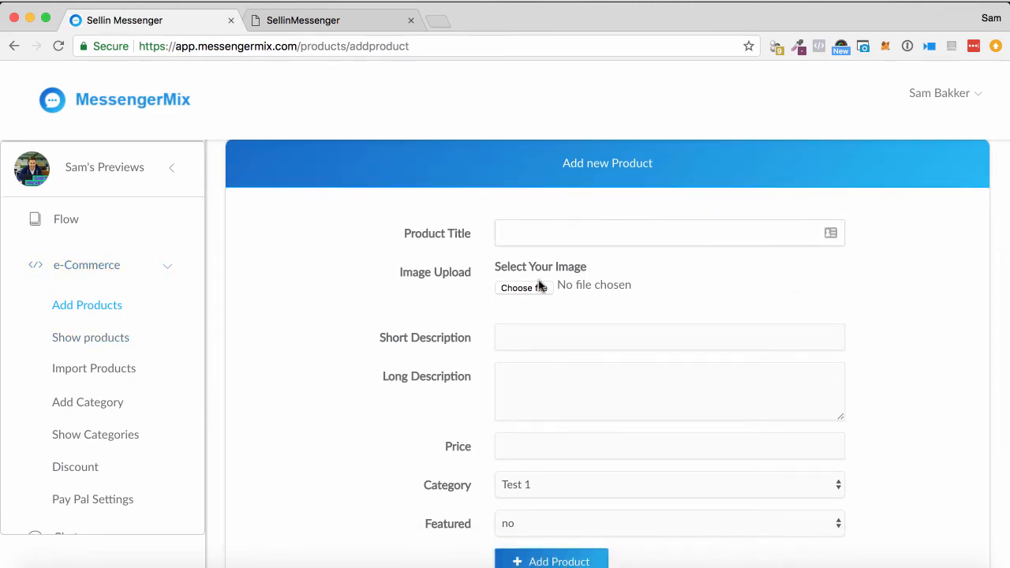
pyautogui.scroll(-3)
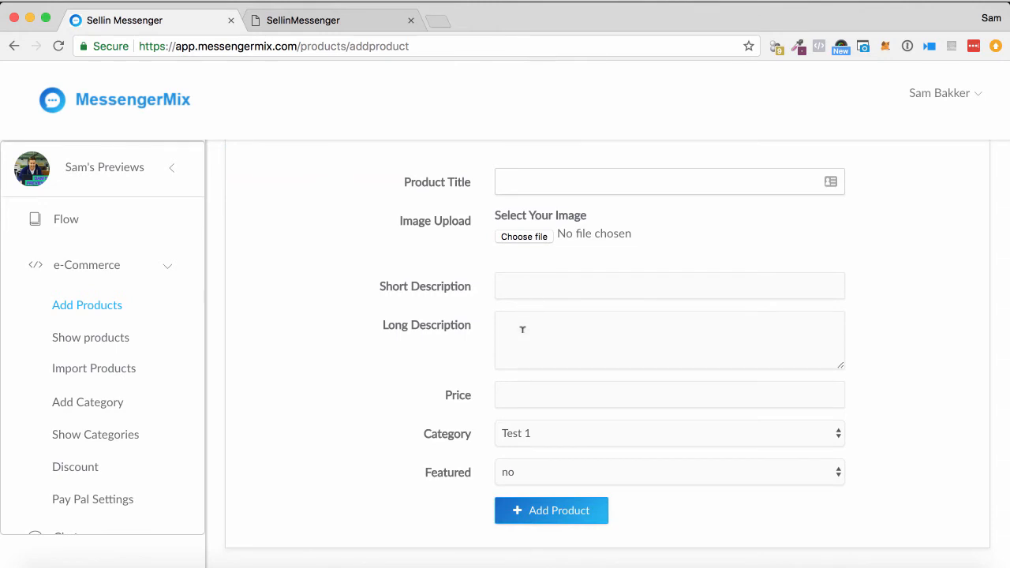
pyautogui.click(669, 433)
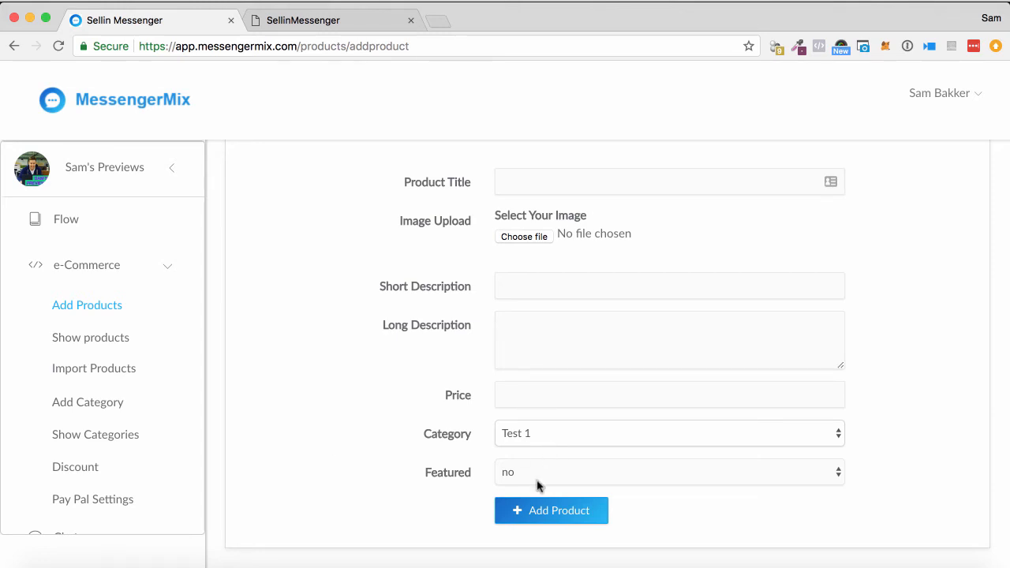
pyautogui.moveTo(435, 464)
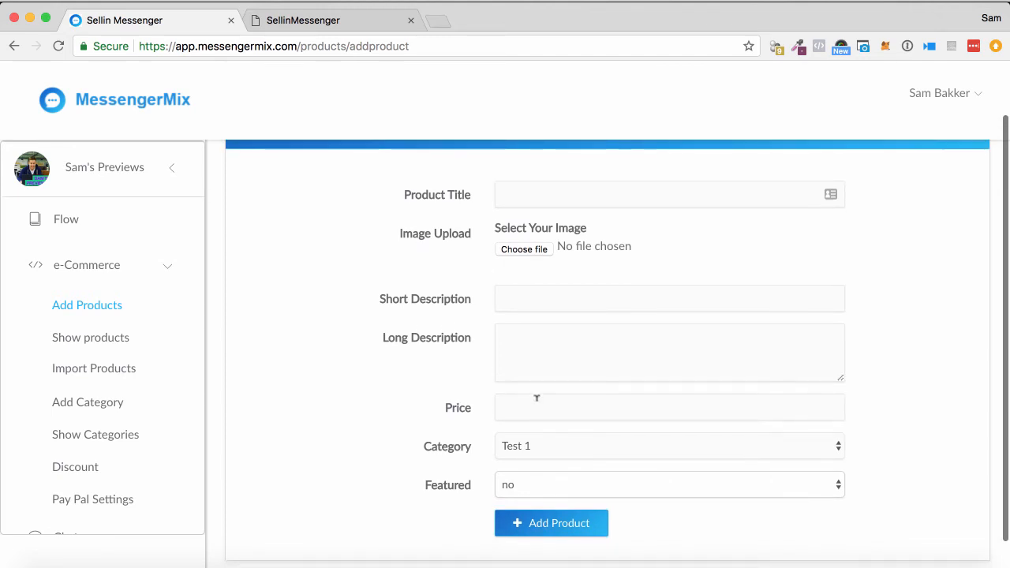
pyautogui.moveTo(474, 521)
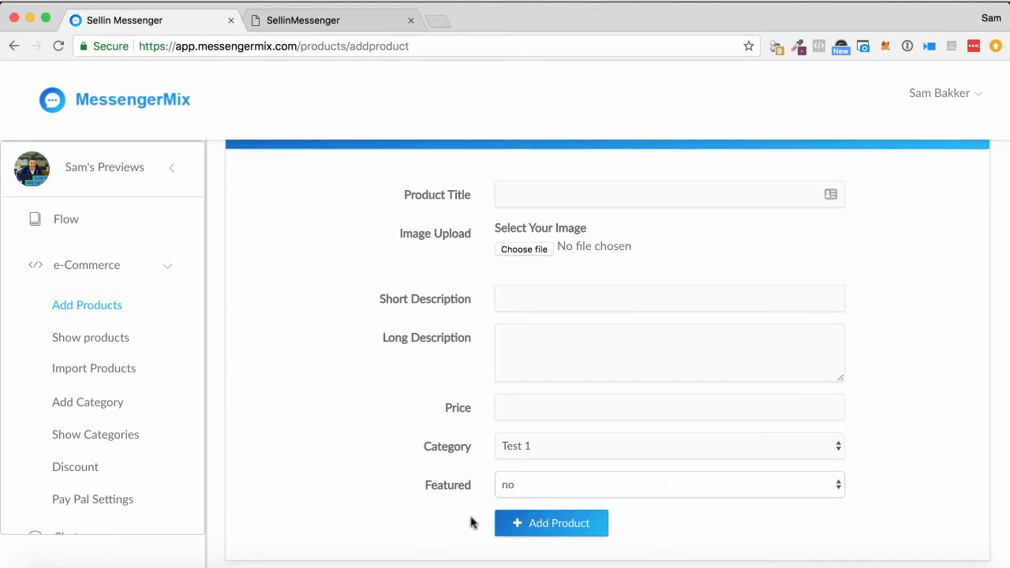
pyautogui.scroll(-3)
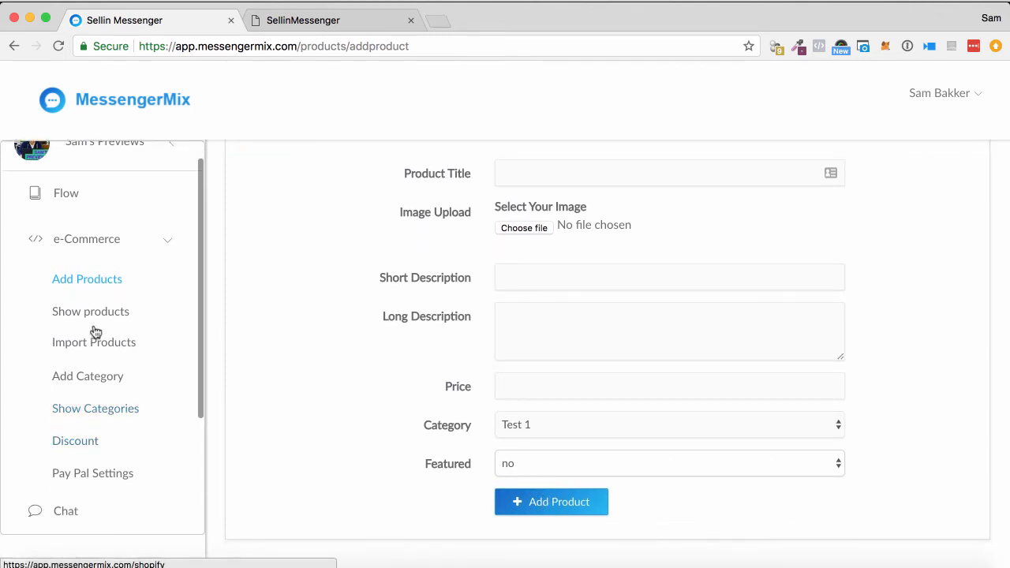
# - Show the Import Products page asking for a Shopify shop URL
pyautogui.click(94, 341)
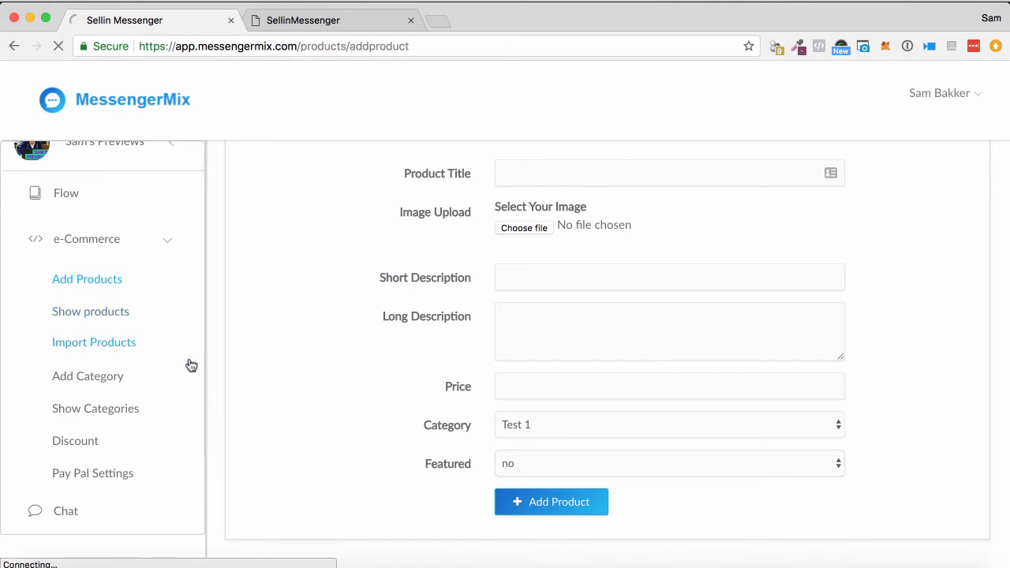
pyautogui.click(93, 341)
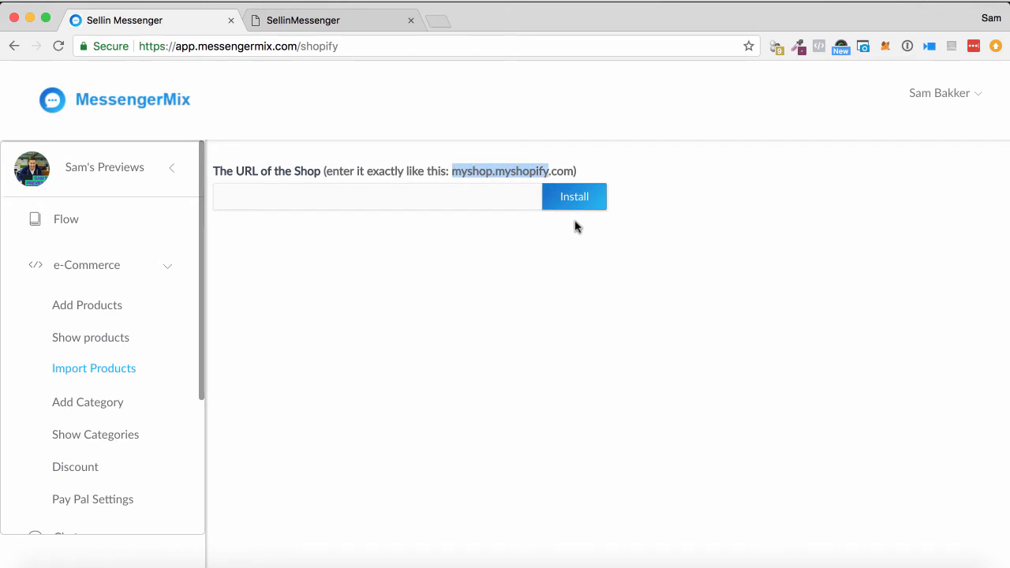
pyautogui.moveTo(622, 281)
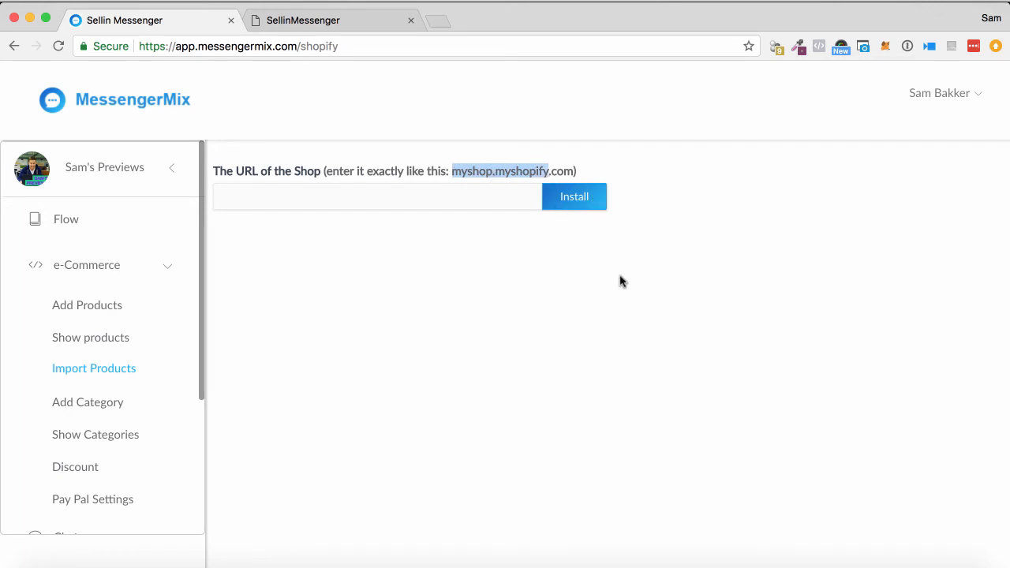
pyautogui.moveTo(740, 353)
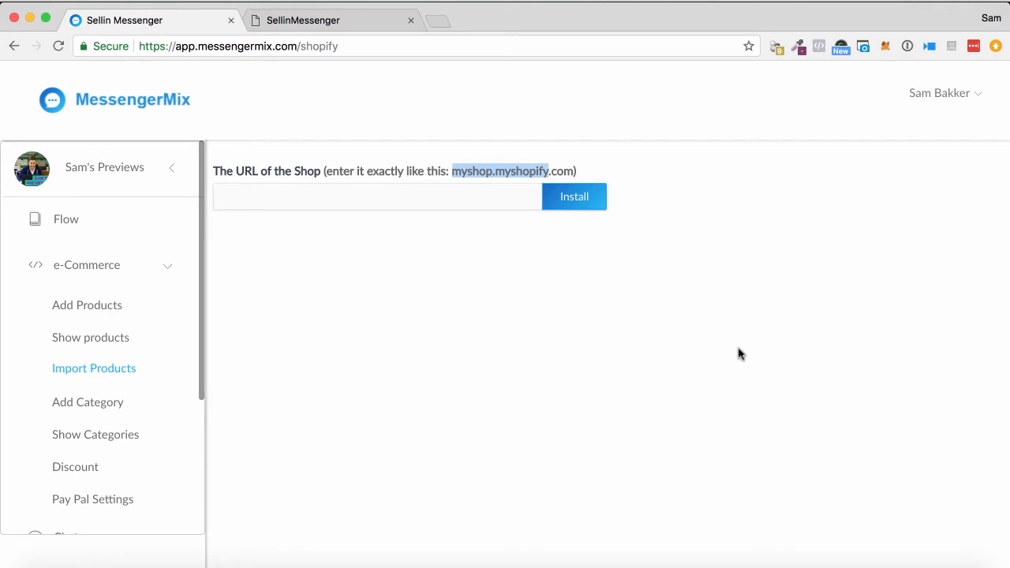
pyautogui.scroll(-3)
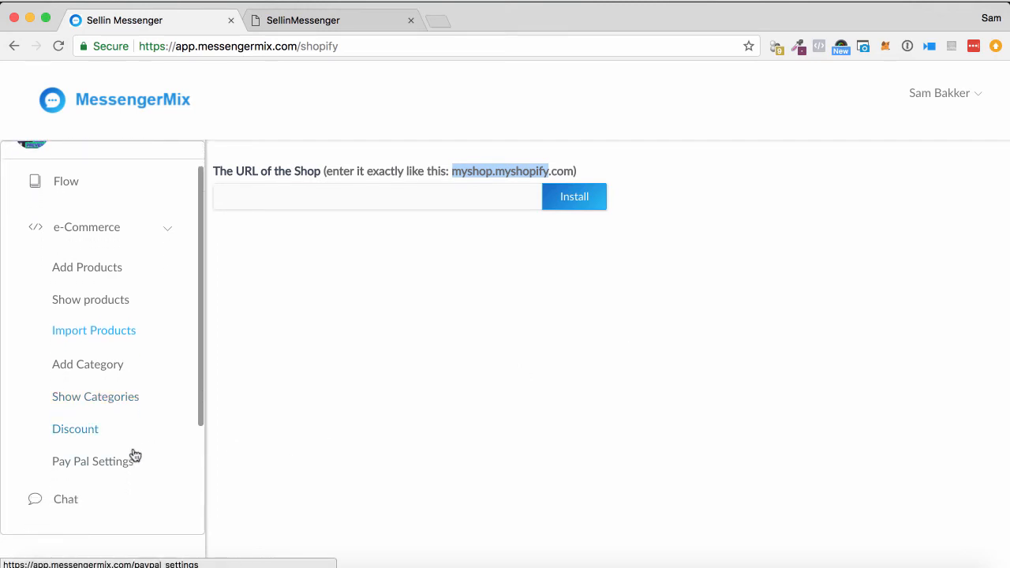
# - Show the Pay Pal Settings page with its empty Email ID field
pyautogui.click(92, 461)
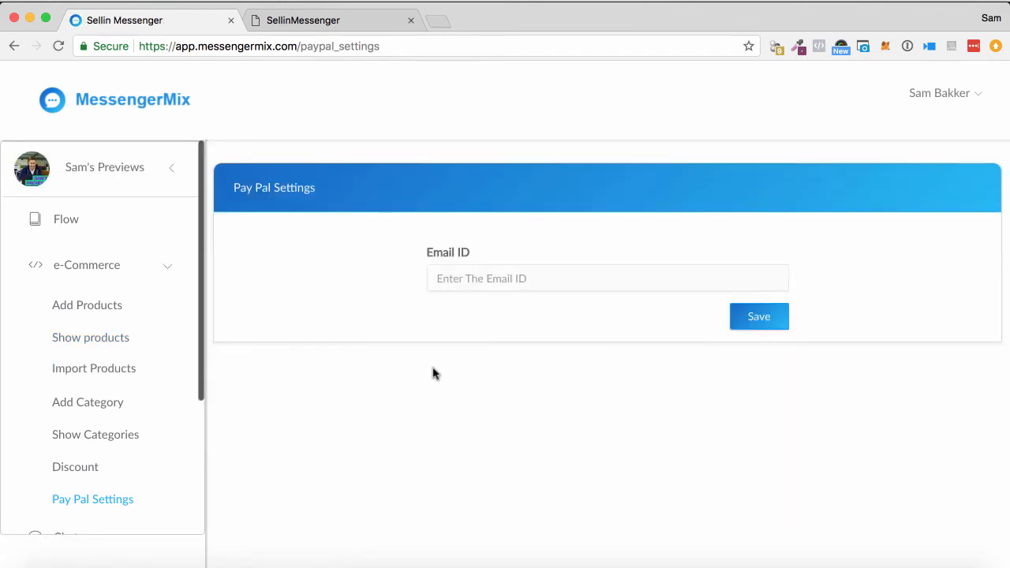
pyautogui.moveTo(442, 359)
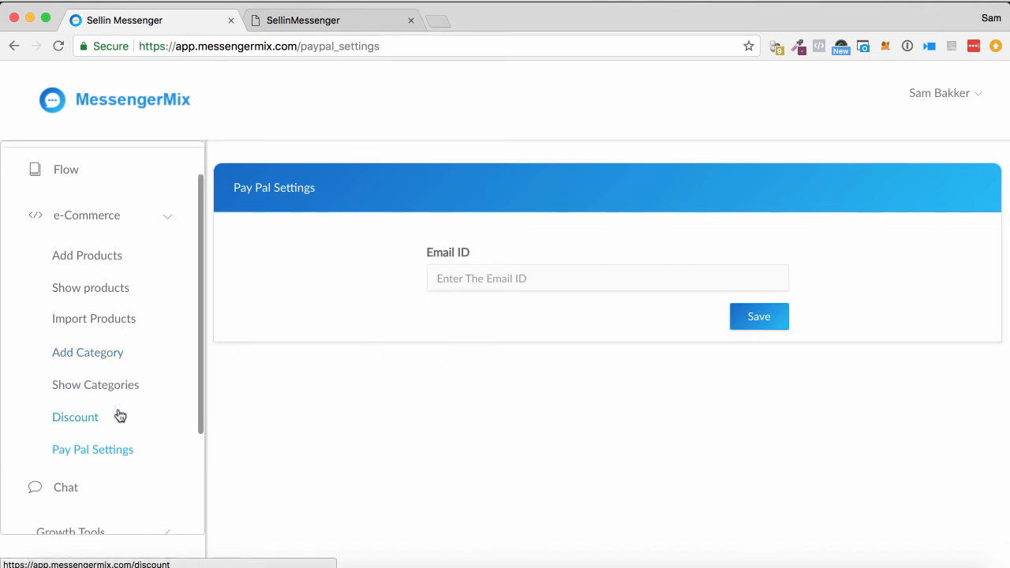
pyautogui.scroll(-3)
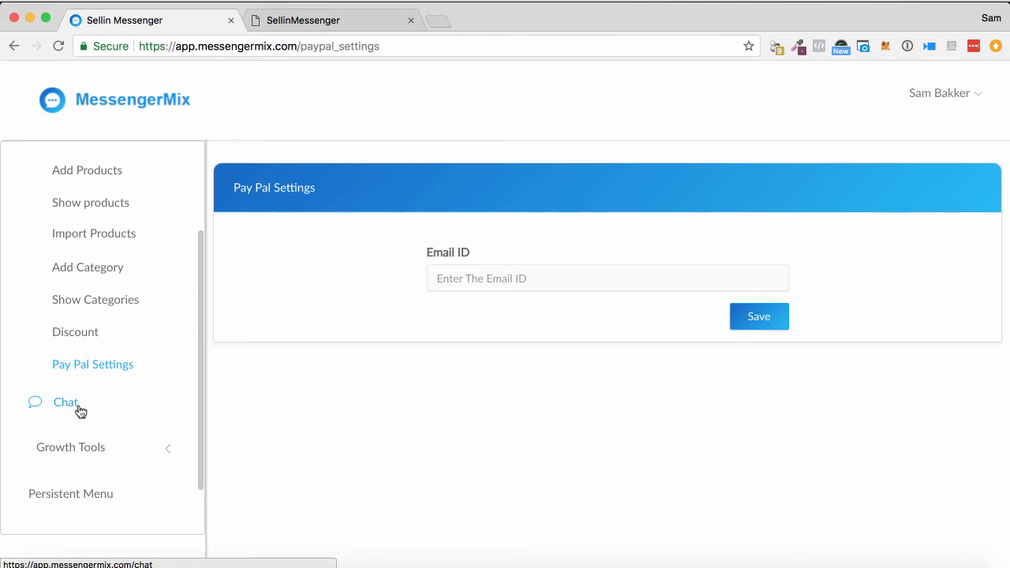
# - Show the Chats page with no contacts found and its empty reply box
pyautogui.click(65, 403)
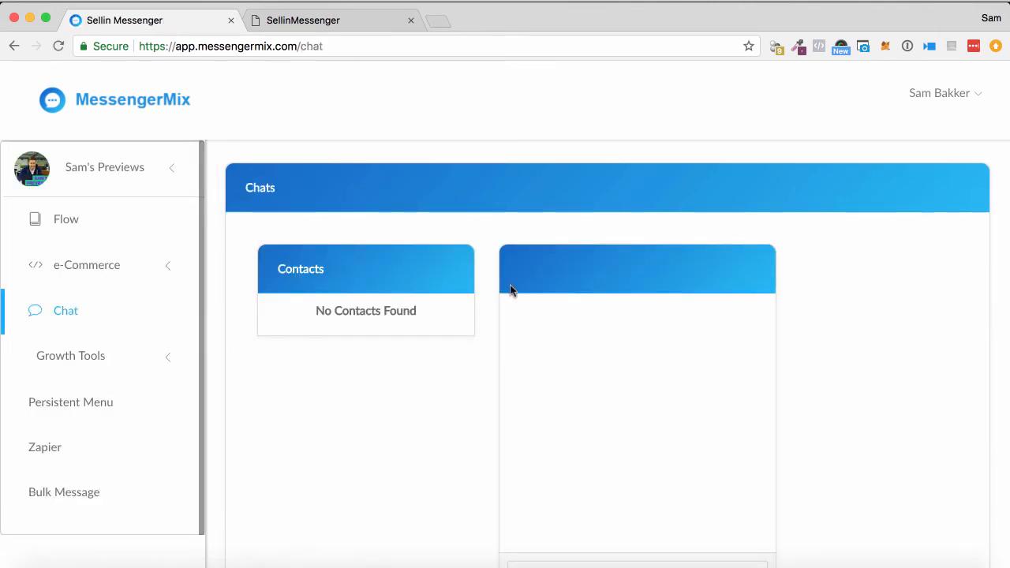
pyautogui.moveTo(528, 246)
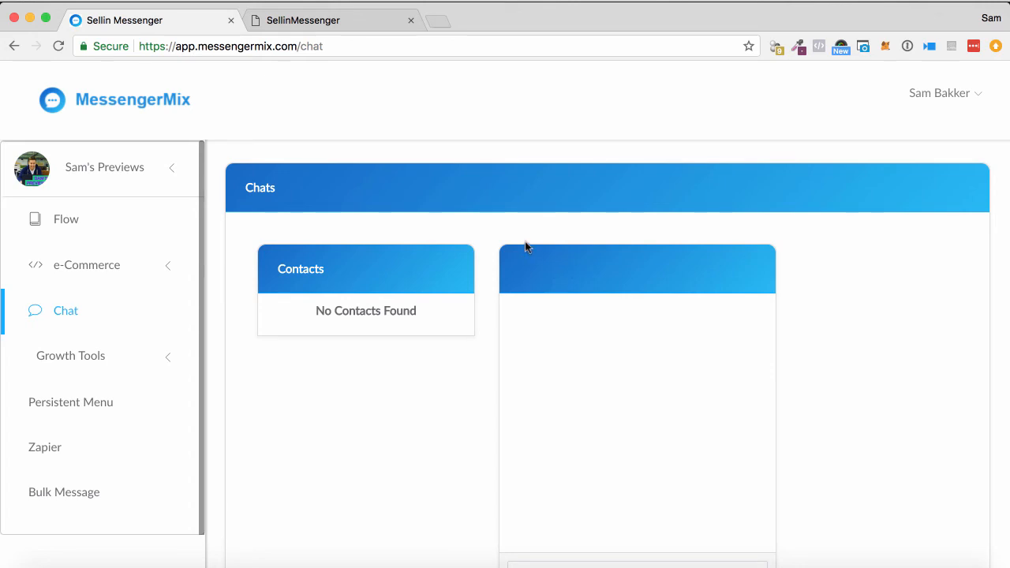
pyautogui.scroll(-3)
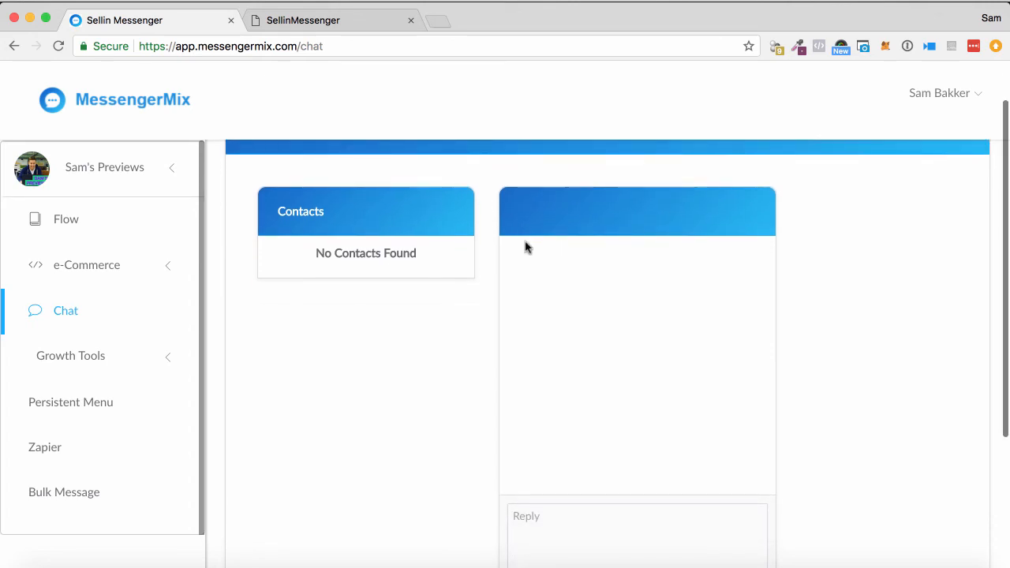
pyautogui.scroll(-3)
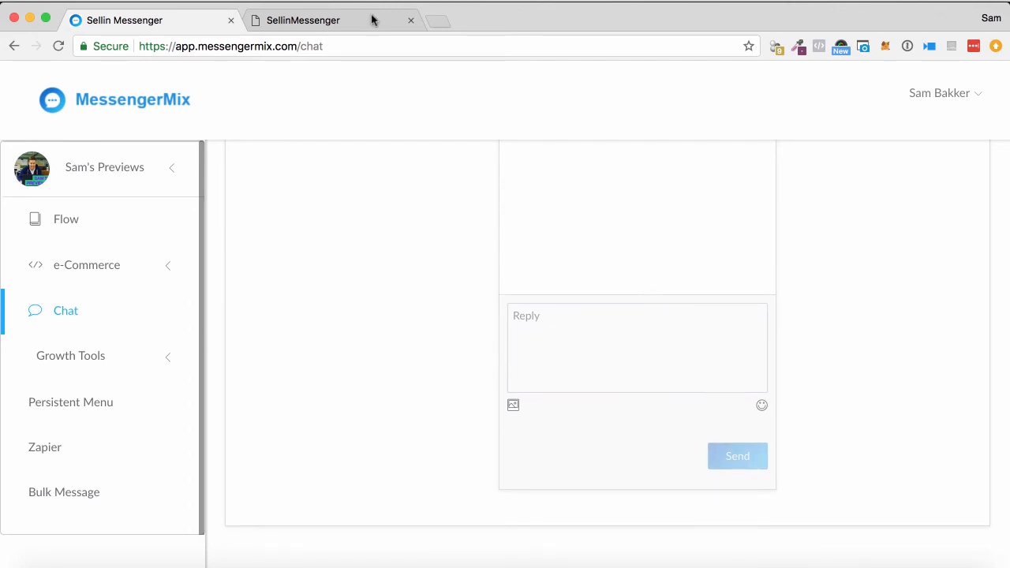
pyautogui.moveTo(712, 252)
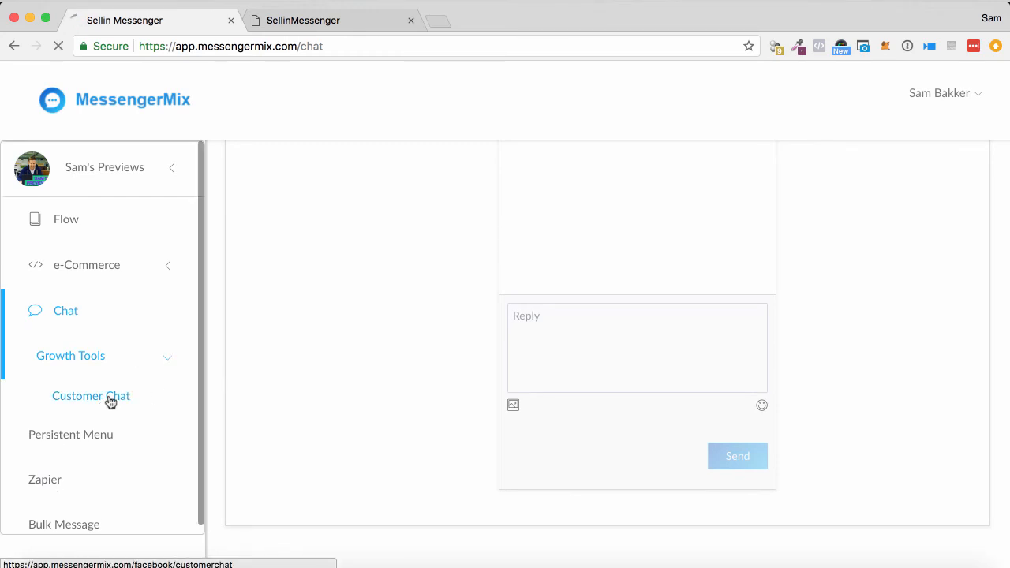
# - View the Customer Chat embed script and domain whitelist, then head back toward Chats
pyautogui.click(91, 394)
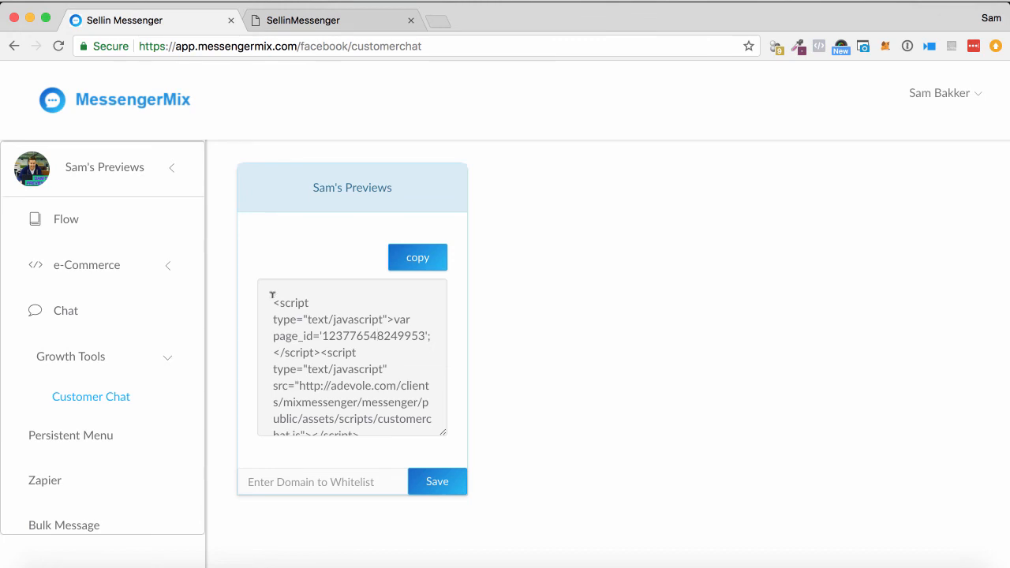
pyautogui.moveTo(379, 381)
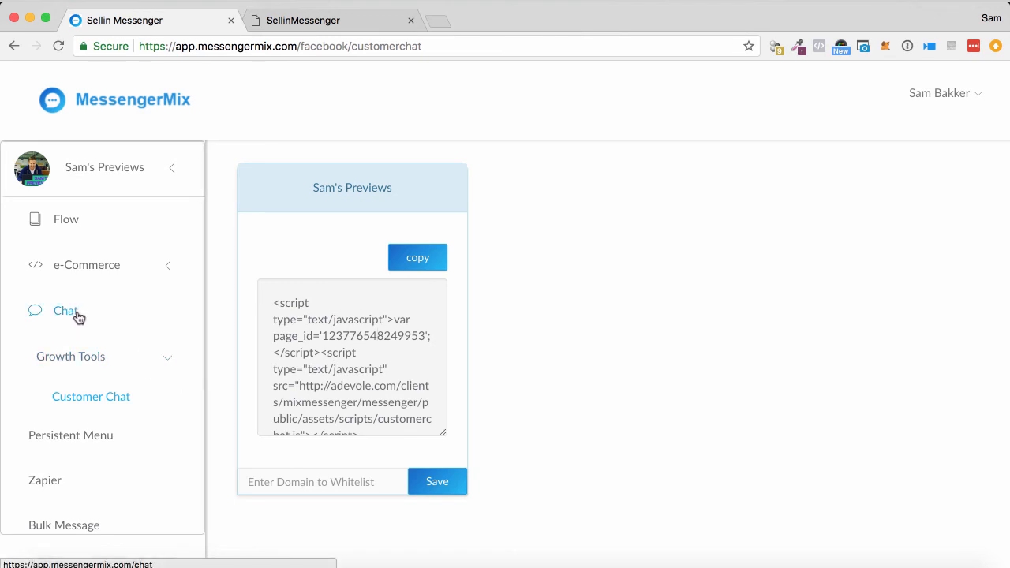
pyautogui.click(67, 309)
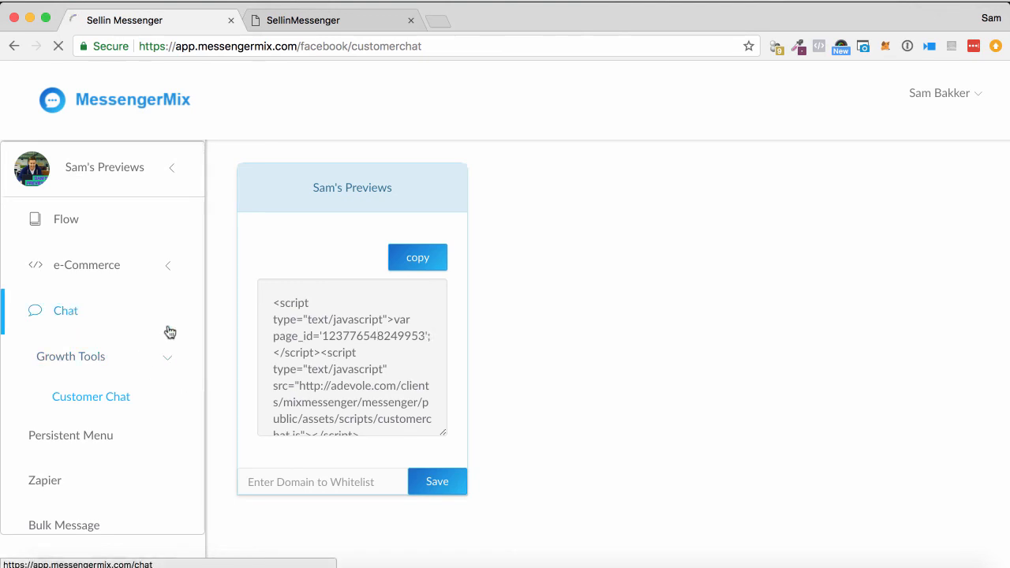
# - Return to the Chats page and look through the empty Contacts panel
pyautogui.click(66, 309)
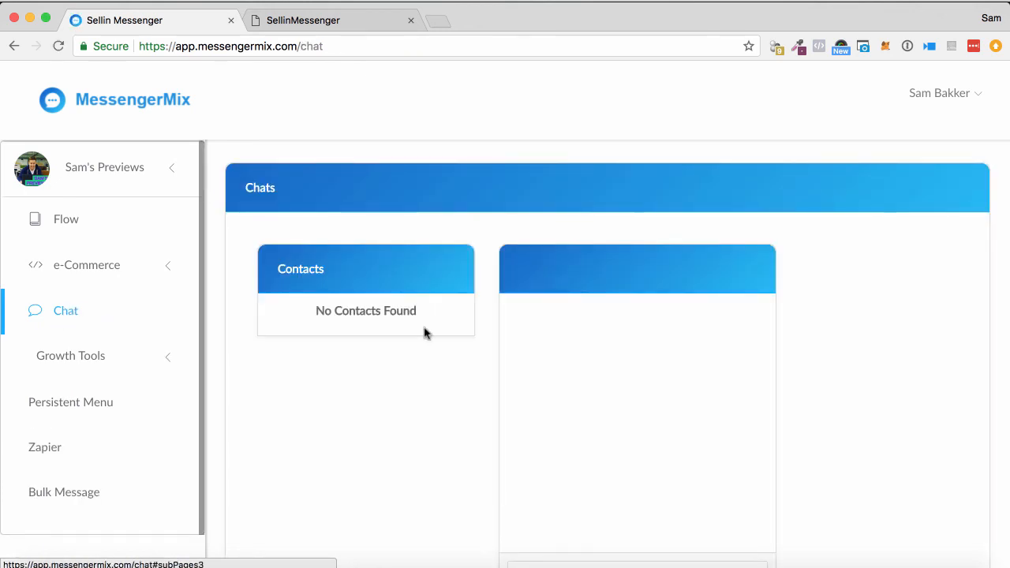
pyautogui.click(316, 46)
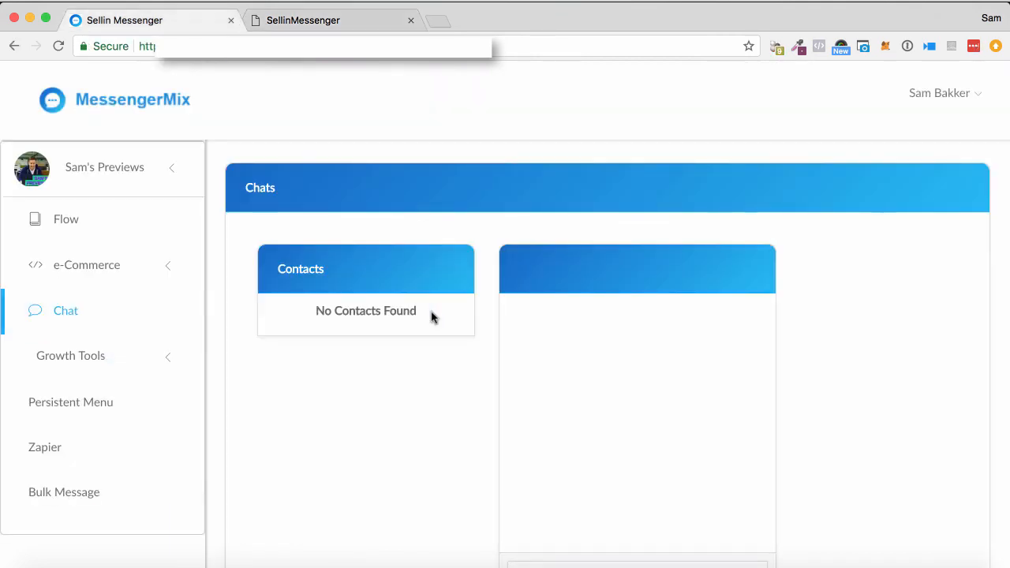
pyautogui.scroll(-3)
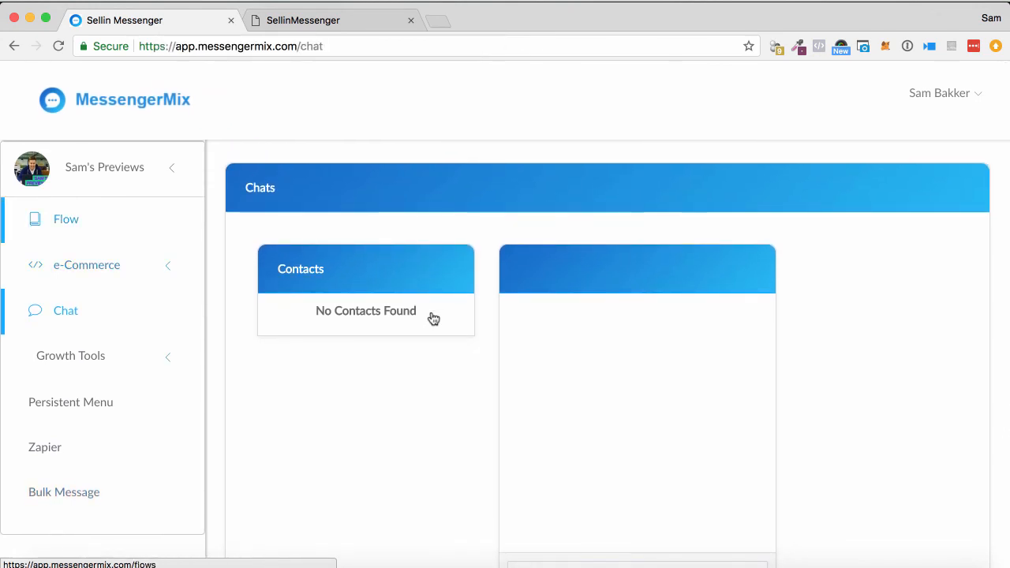
# - Show the Flow list with Welcome Flow (Get Started) enabled and E-Commerce Flow
pyautogui.click(66, 218)
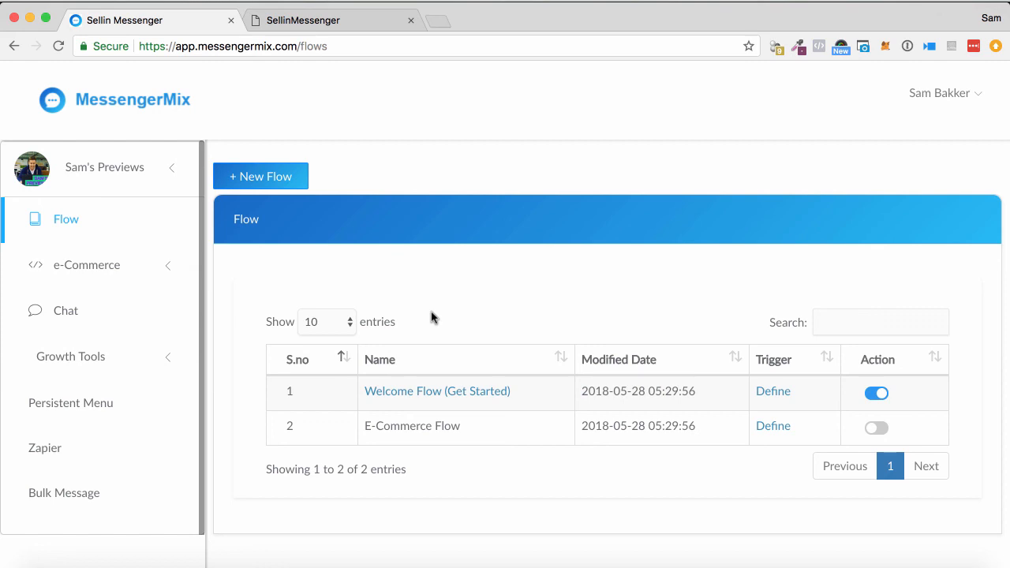
pyautogui.moveTo(496, 330)
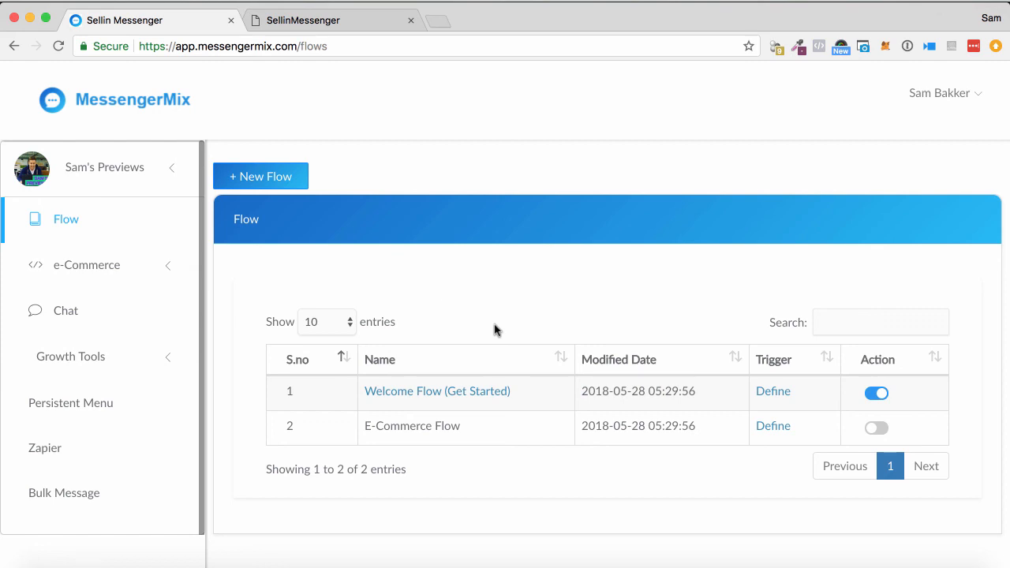